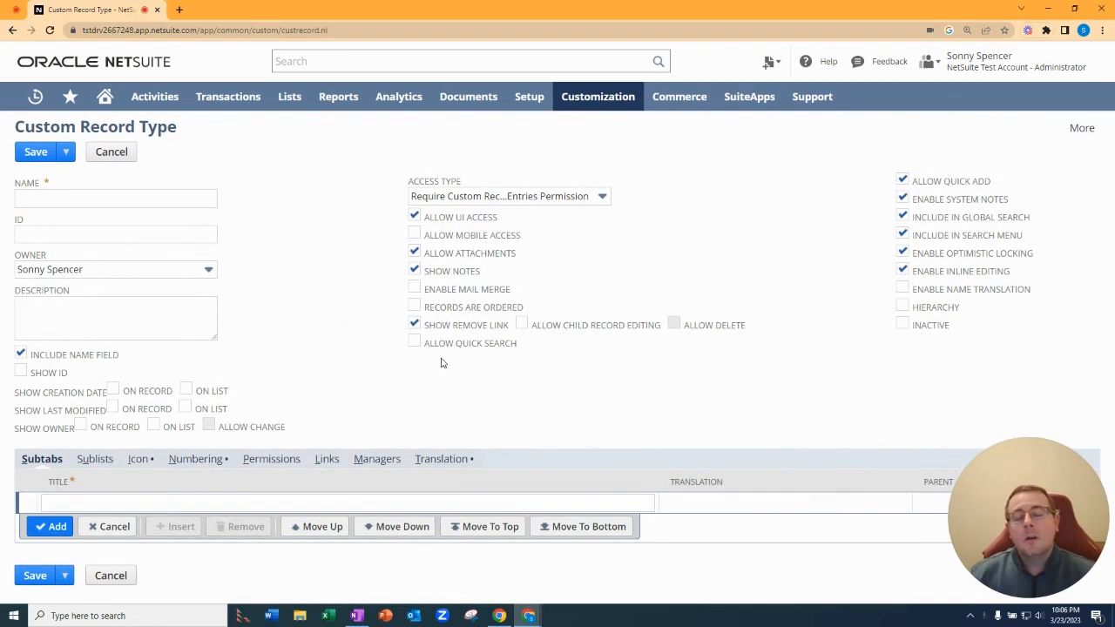
# - Name the new custom record type 'Company Project Milestone'
pyautogui.click(115, 199)
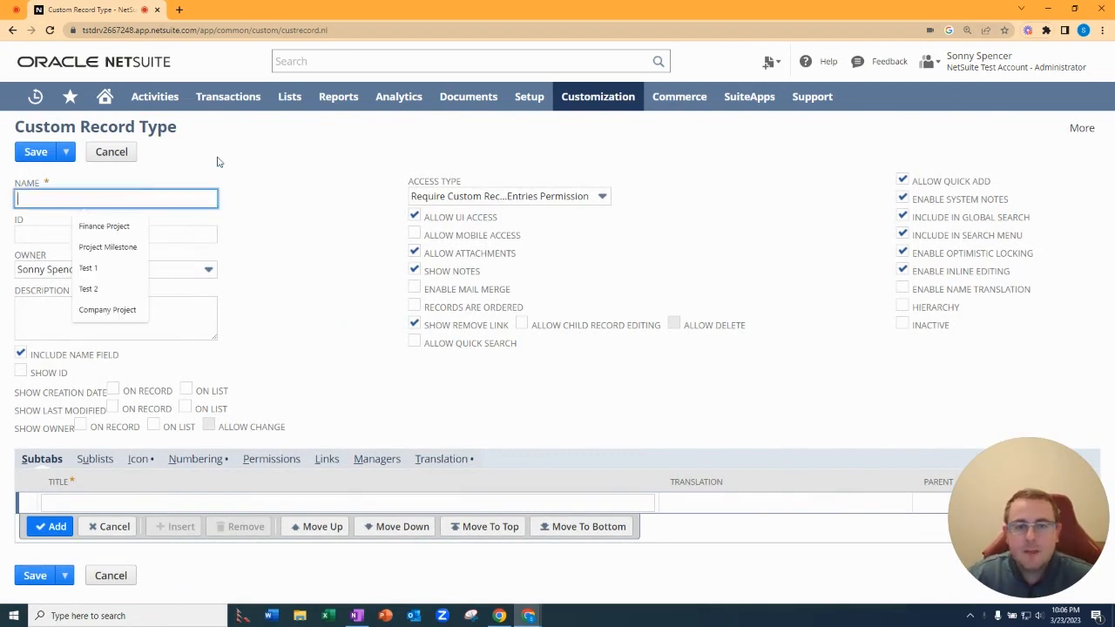
pyautogui.write('Company Project Mil')
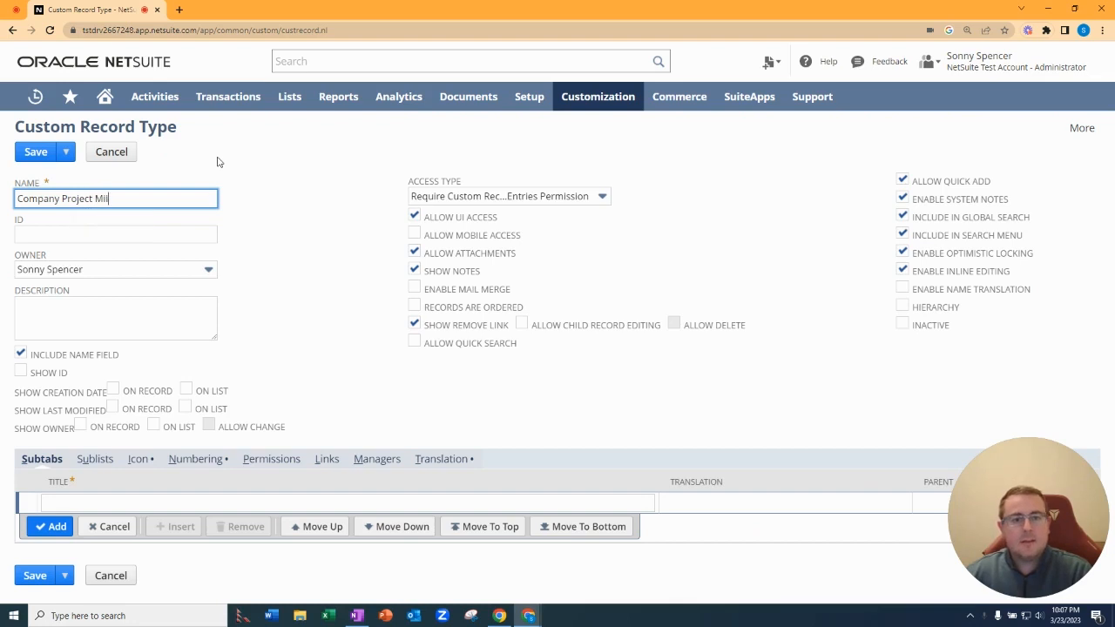
pyautogui.write('estone')
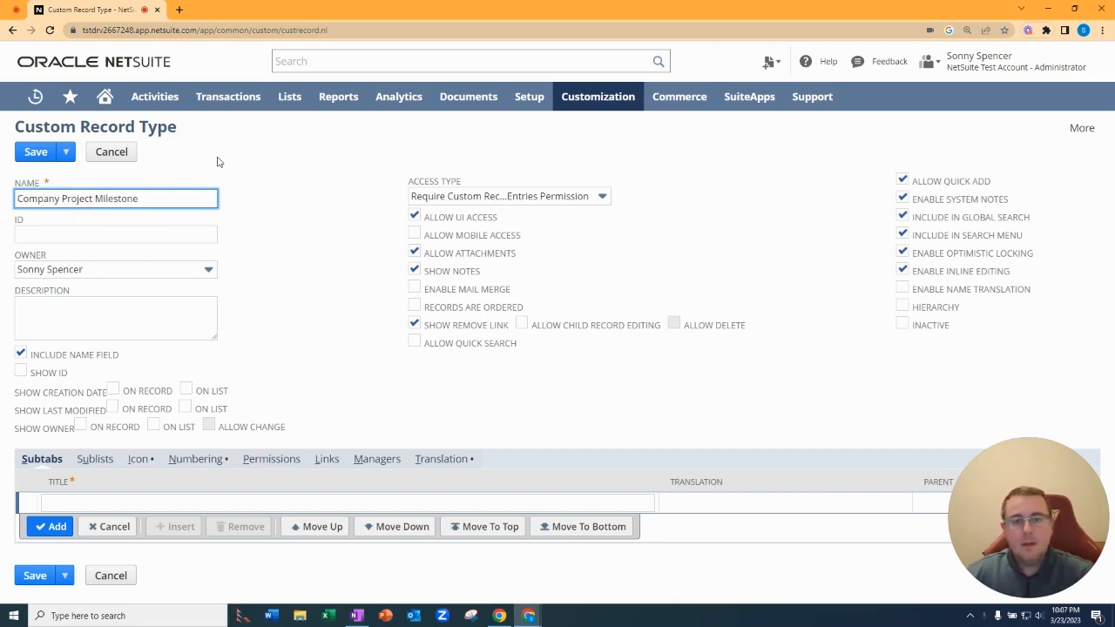
pyautogui.moveTo(237, 237)
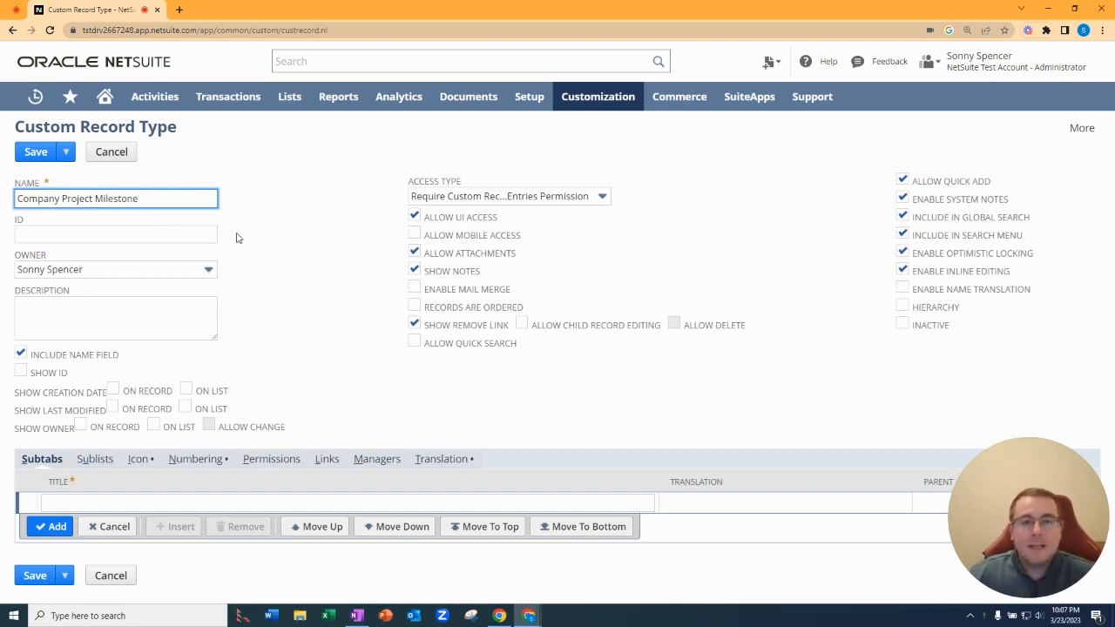
pyautogui.moveTo(279, 275)
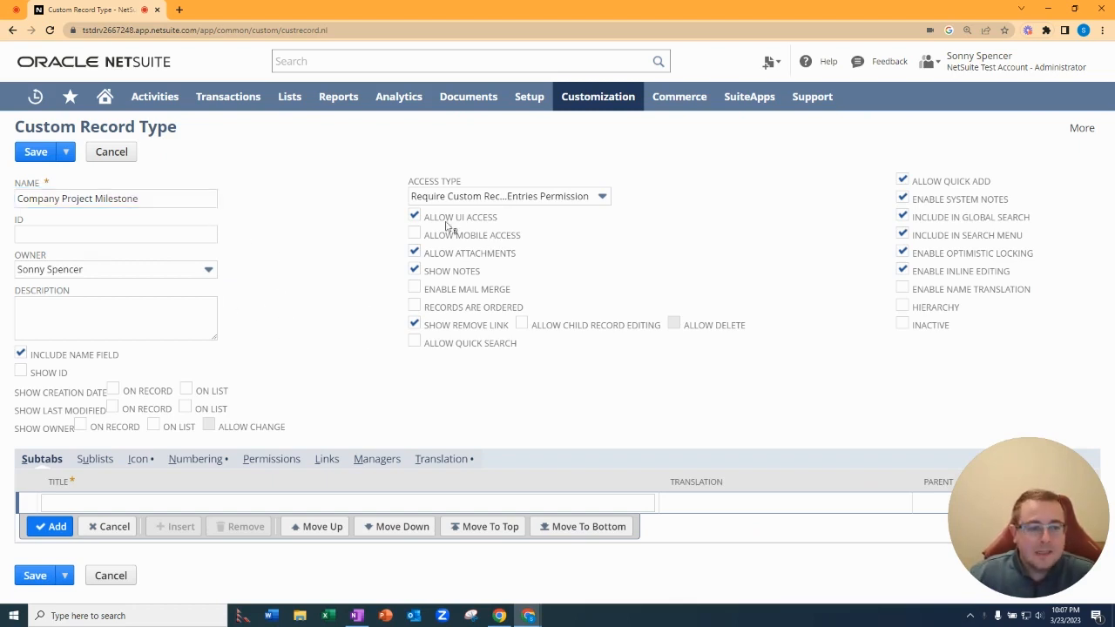
pyautogui.moveTo(471, 361)
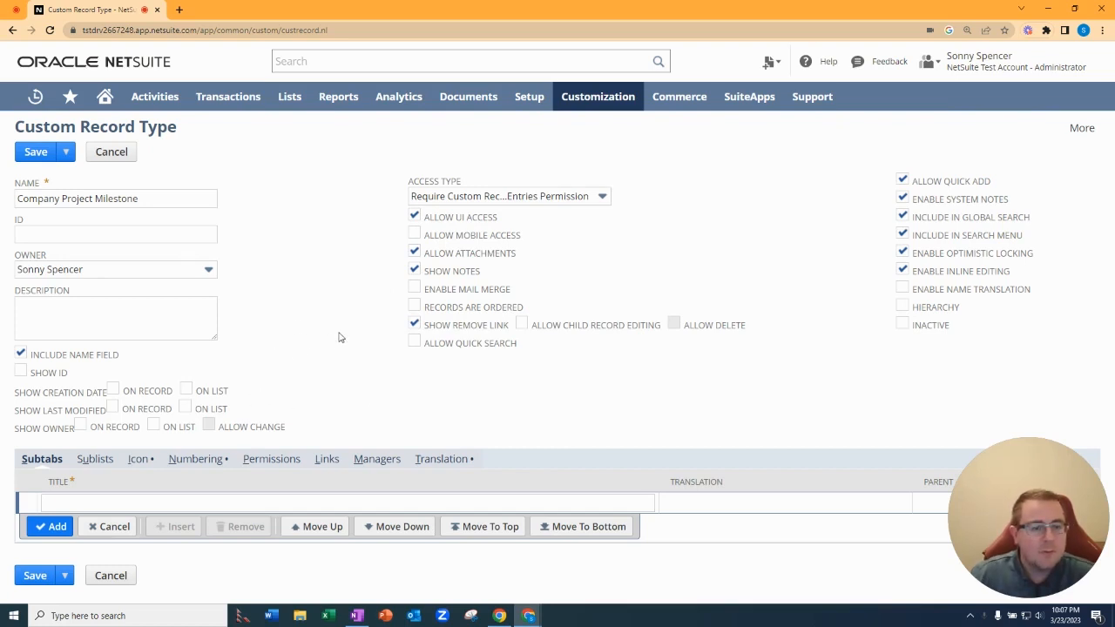
pyautogui.moveTo(240, 415)
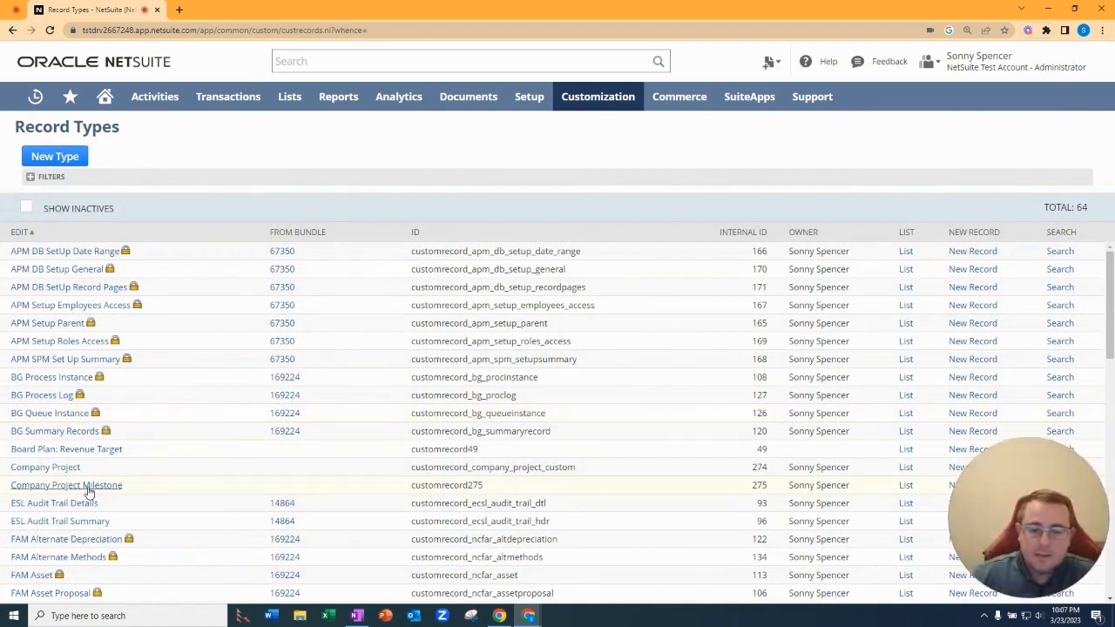
# - Start a new field on the saved Company Project Milestone record type
pyautogui.click(66, 485)
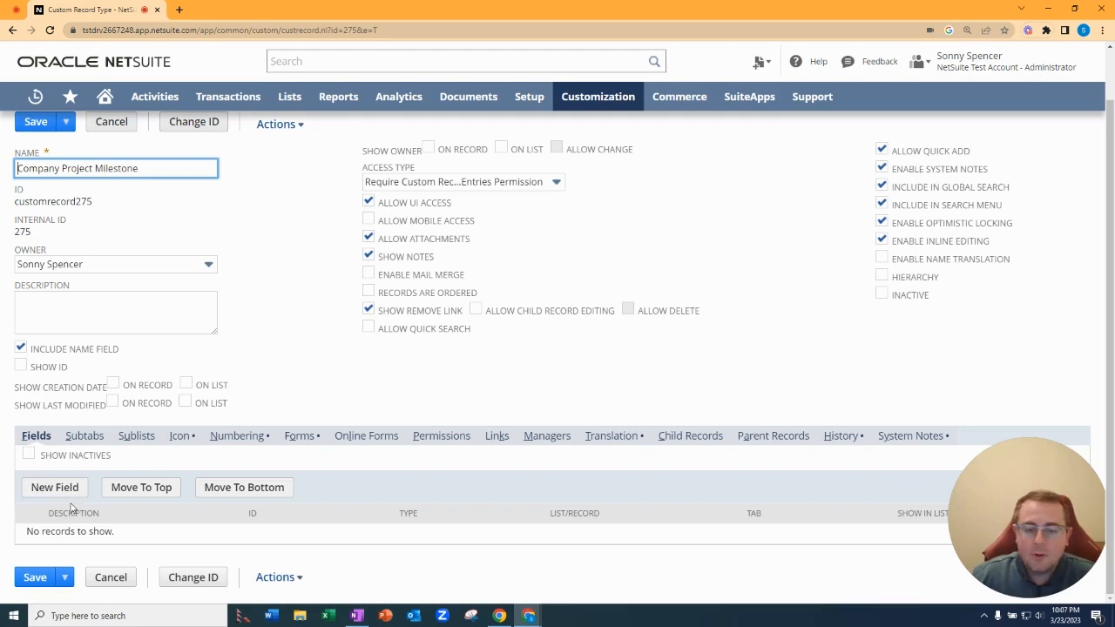
pyautogui.click(54, 488)
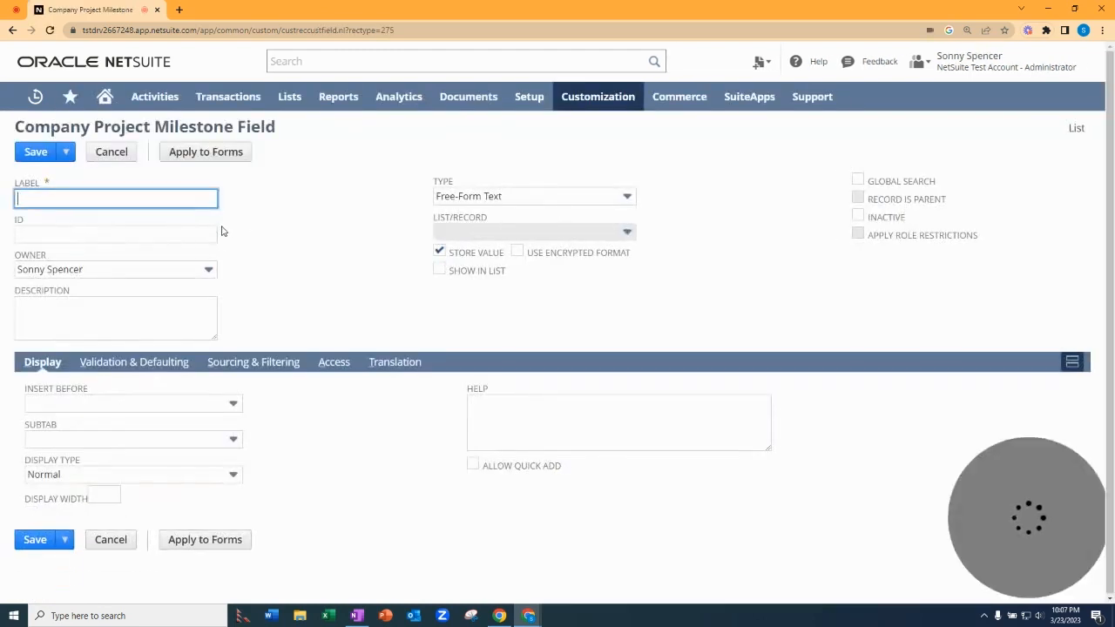
# - Add a free-form text field labelled 'Milestone Name' and save it, starting another
pyautogui.write('Mile')
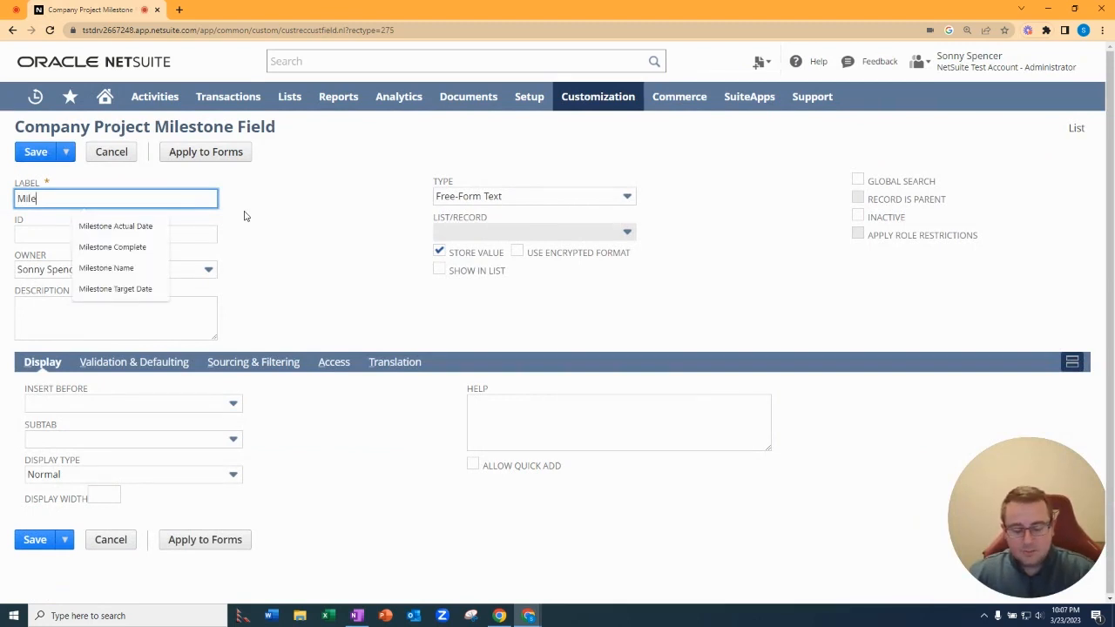
pyautogui.click(106, 268)
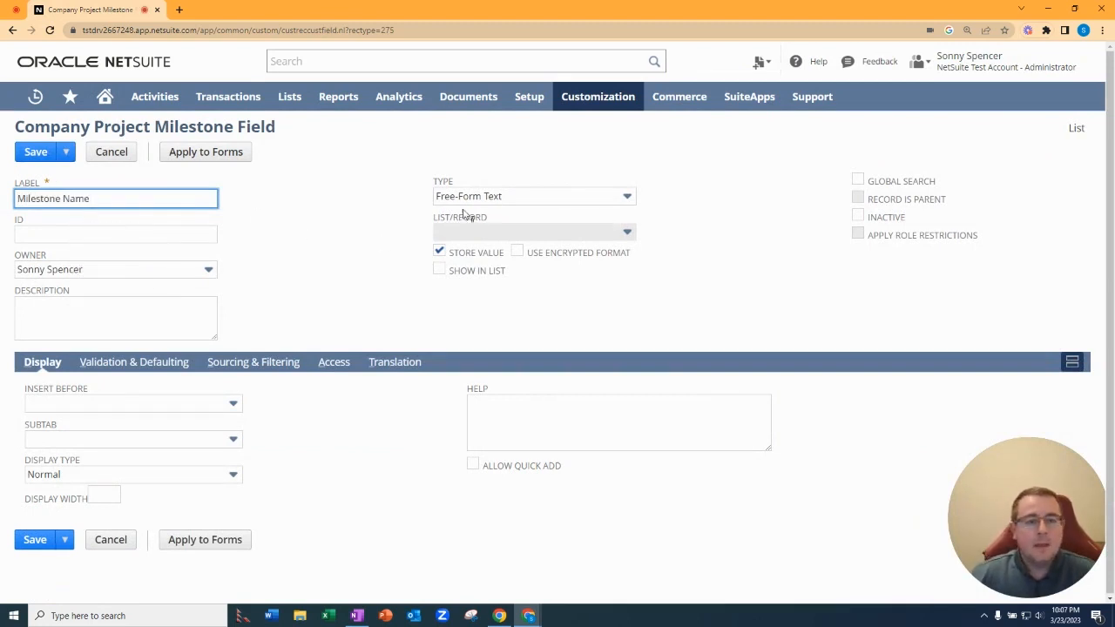
pyautogui.click(65, 151)
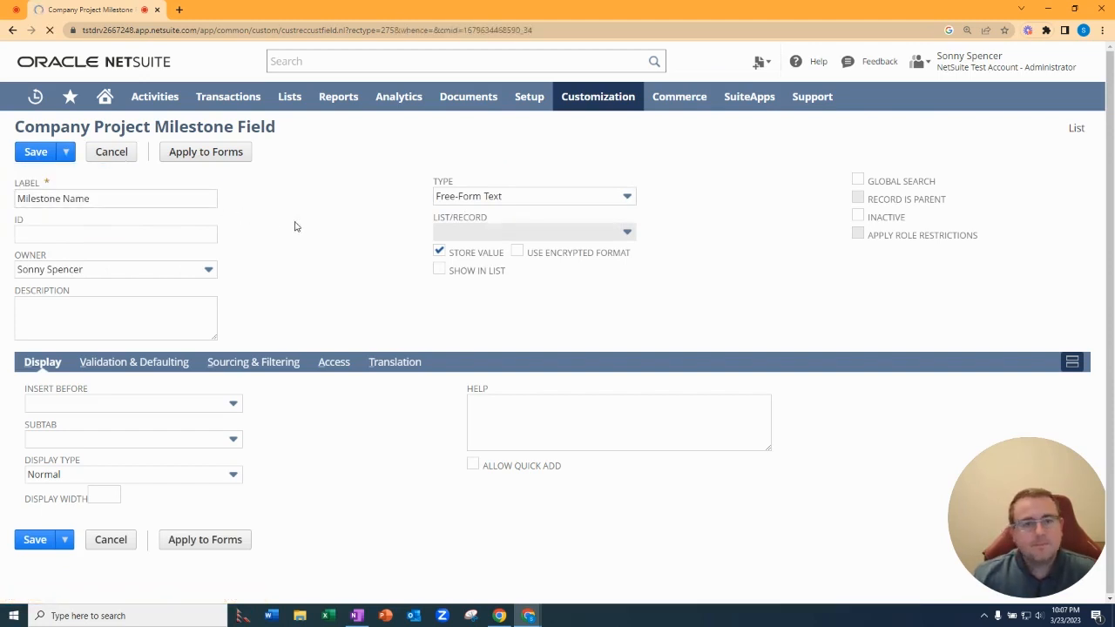
pyautogui.click(35, 152)
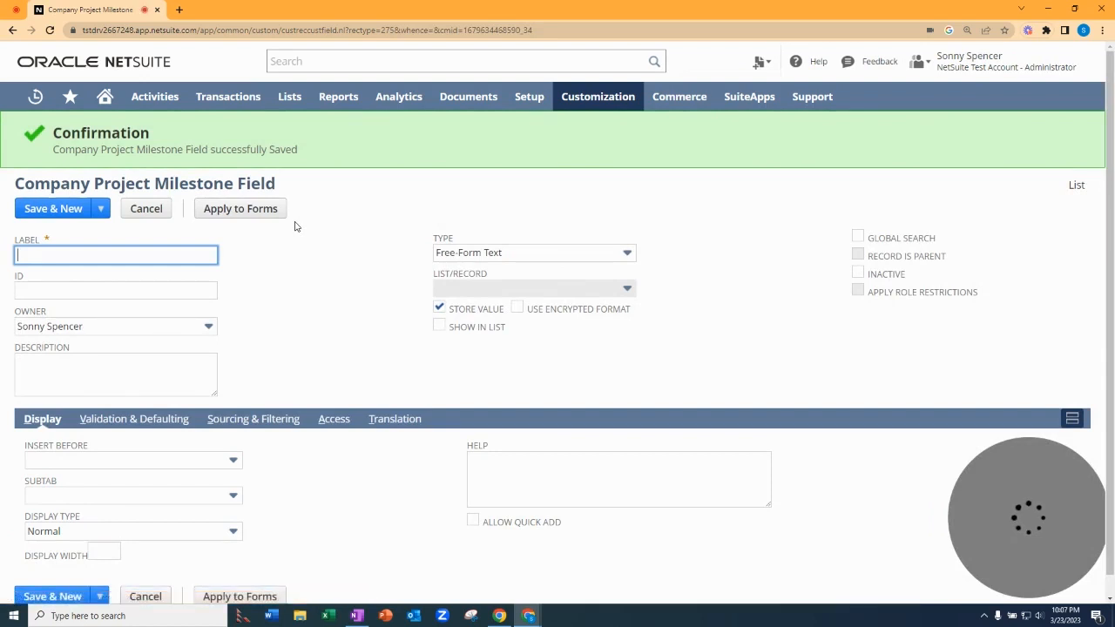
# - Add Date fields 'Milestone Target Date' and 'Milestone Actual Date'
pyautogui.write('Milest')
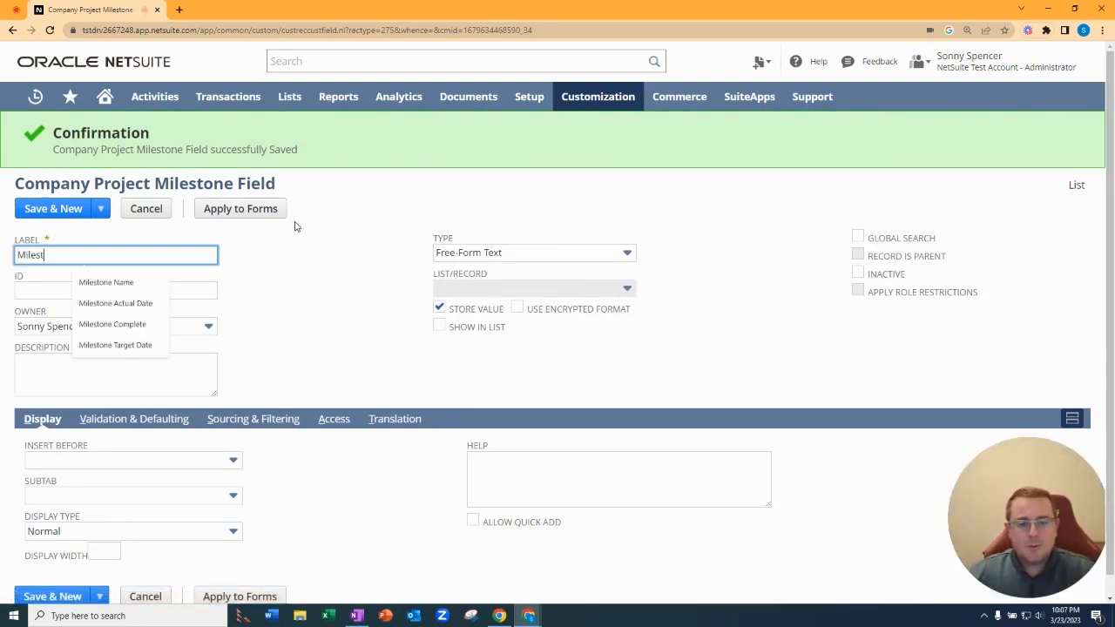
pyautogui.click(115, 345)
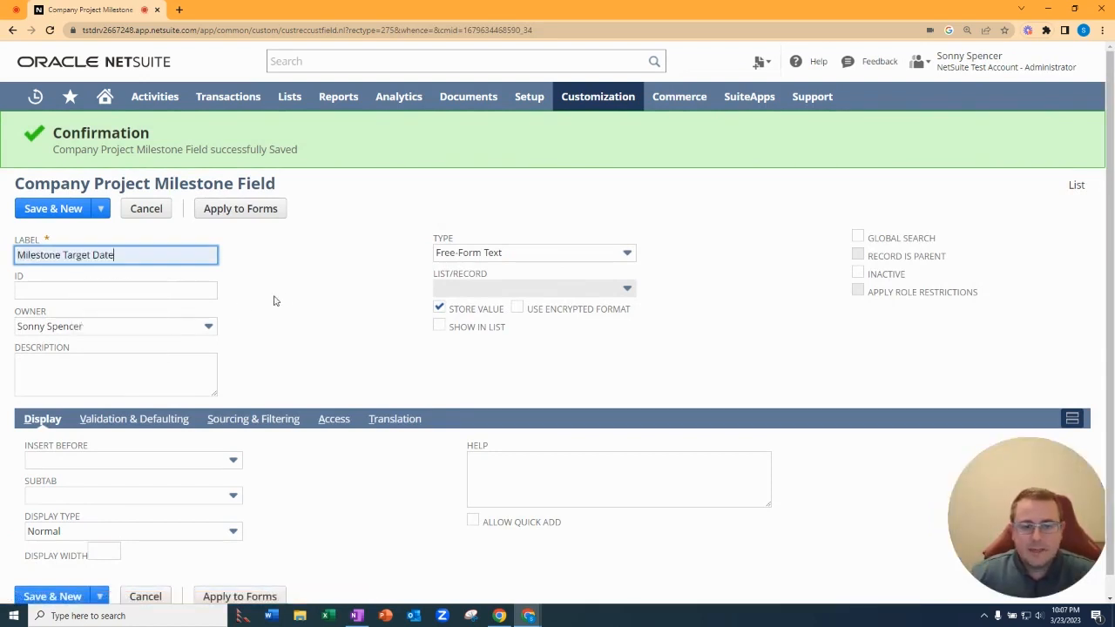
pyautogui.click(533, 253)
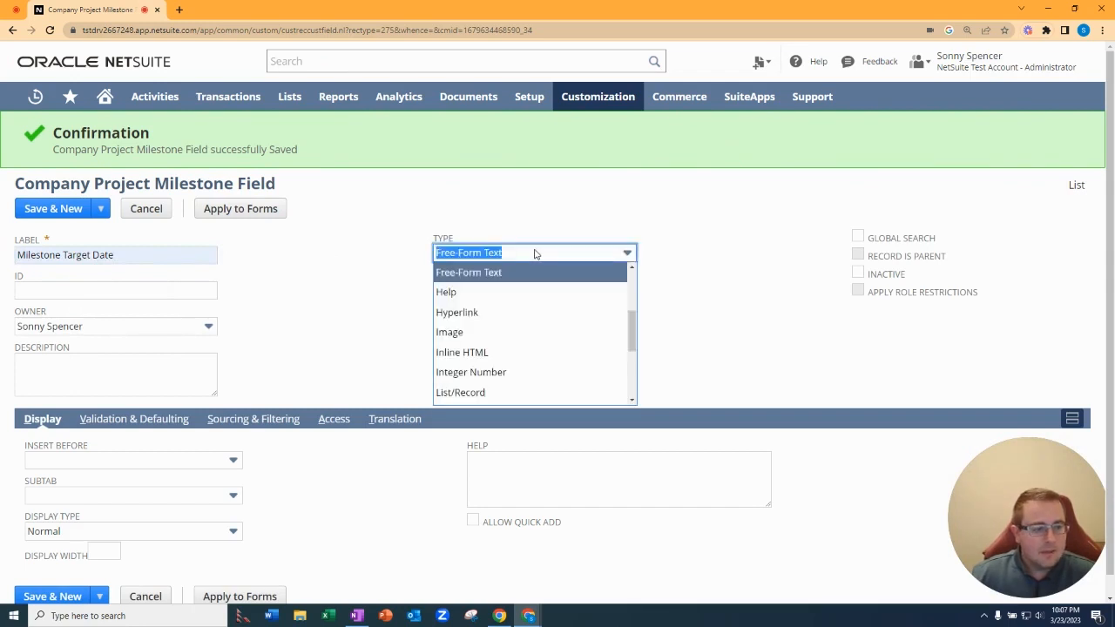
pyautogui.click(522, 253)
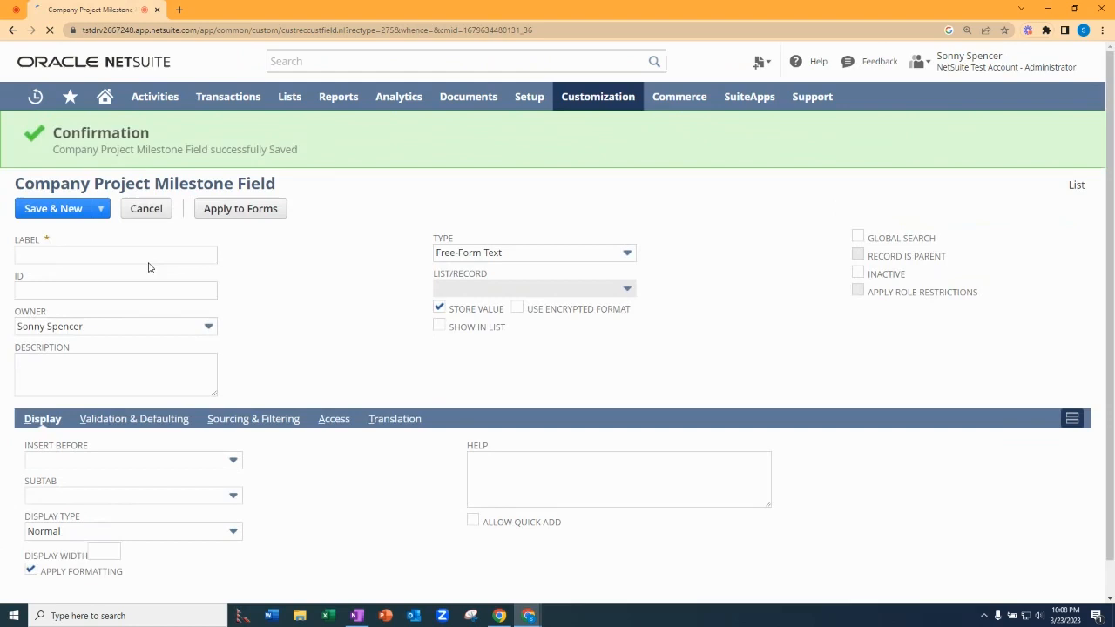
pyautogui.write('Mi')
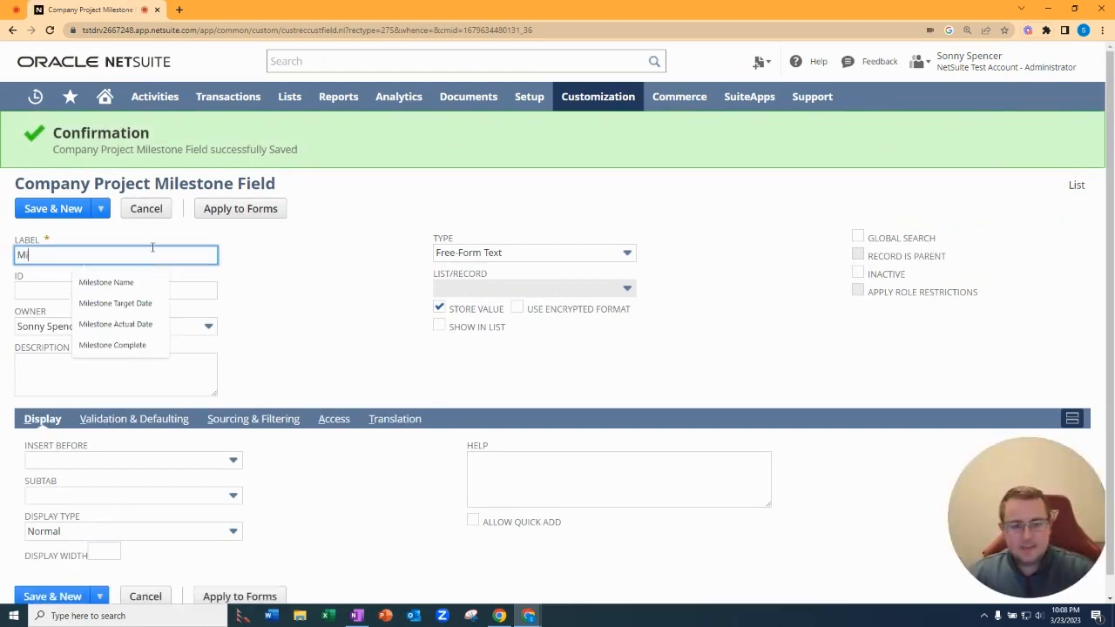
pyautogui.click(115, 324)
pyautogui.write('Date')
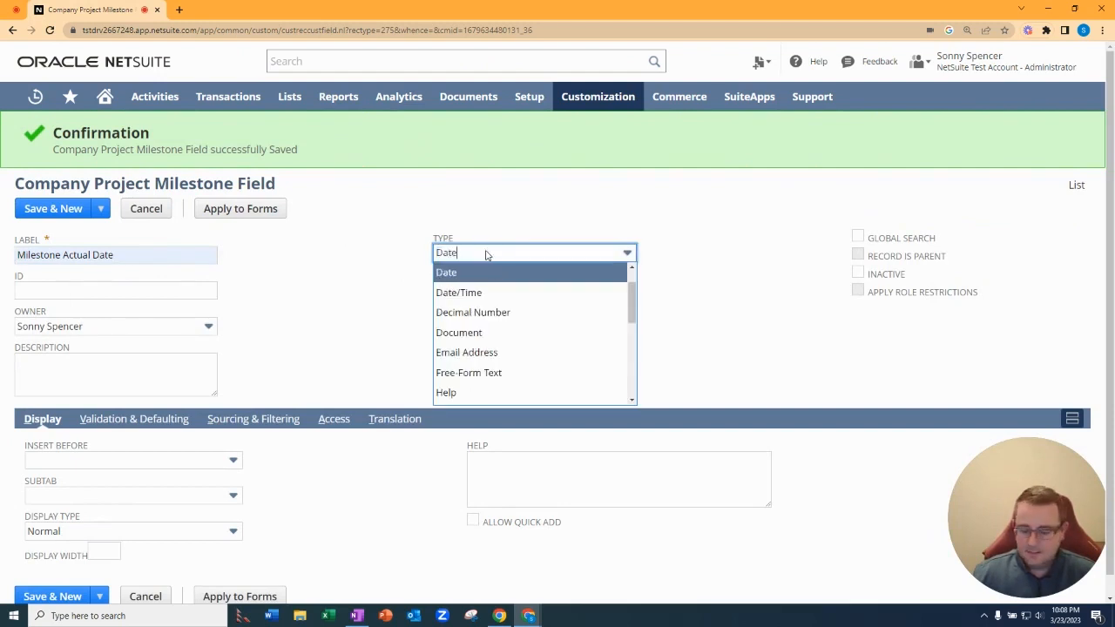
pyautogui.click(446, 272)
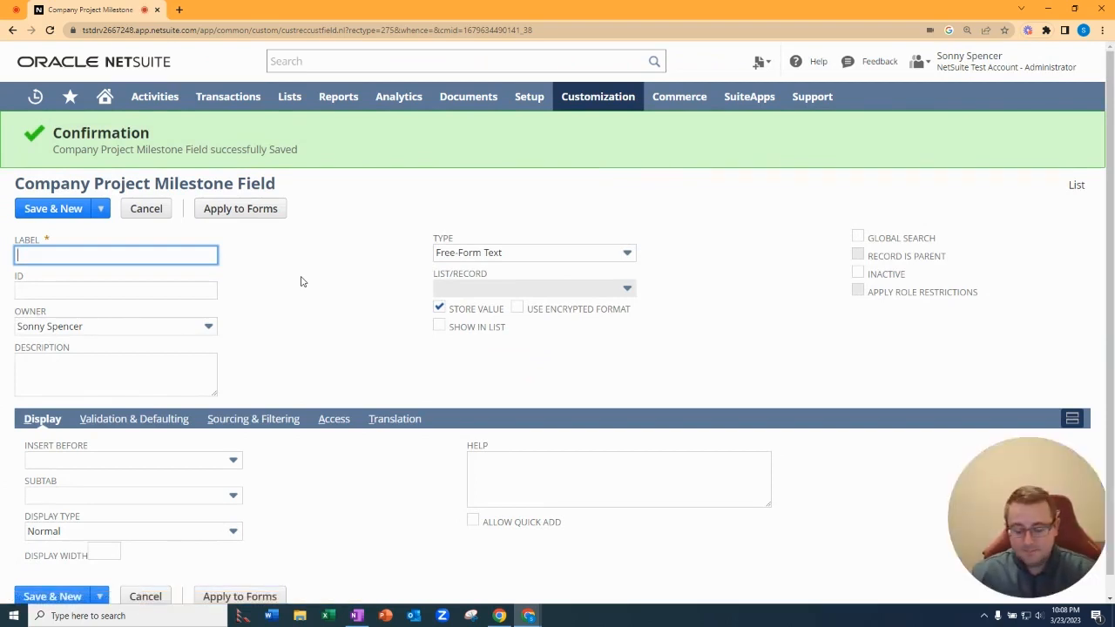
# - Add a Check Box field labelled 'Milestone Complete'
pyautogui.write('M')
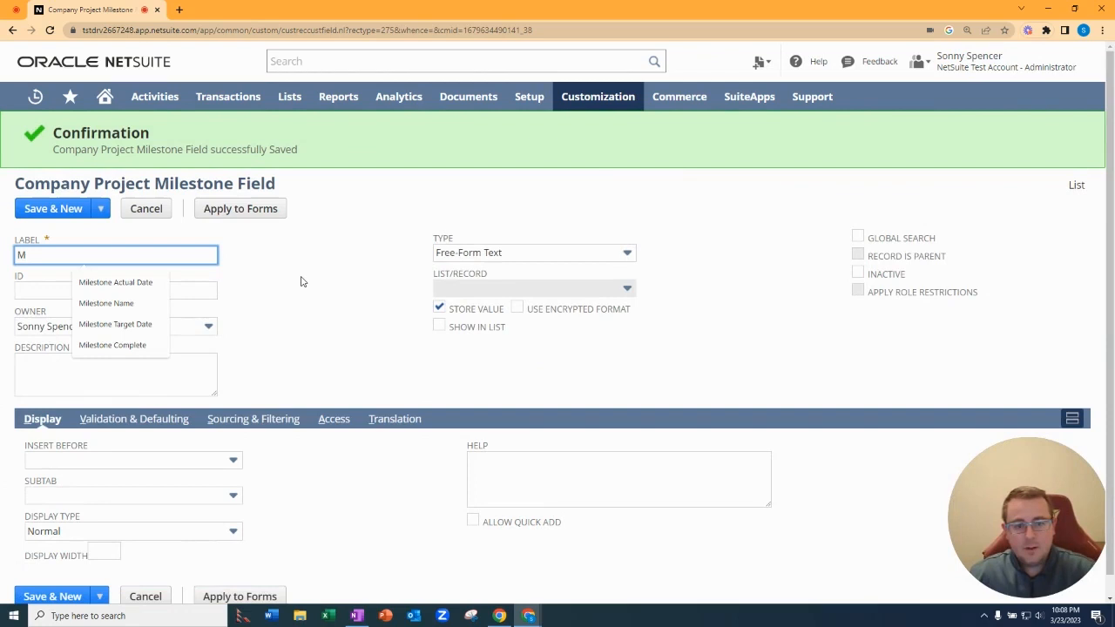
pyautogui.write('ilestone Complete')
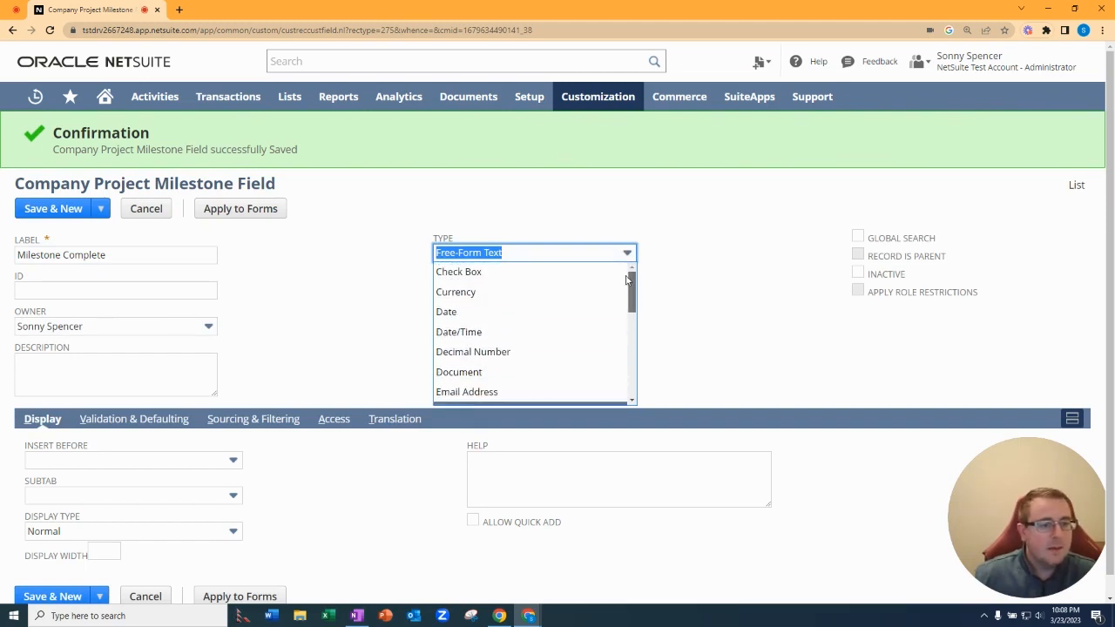
pyautogui.click(459, 272)
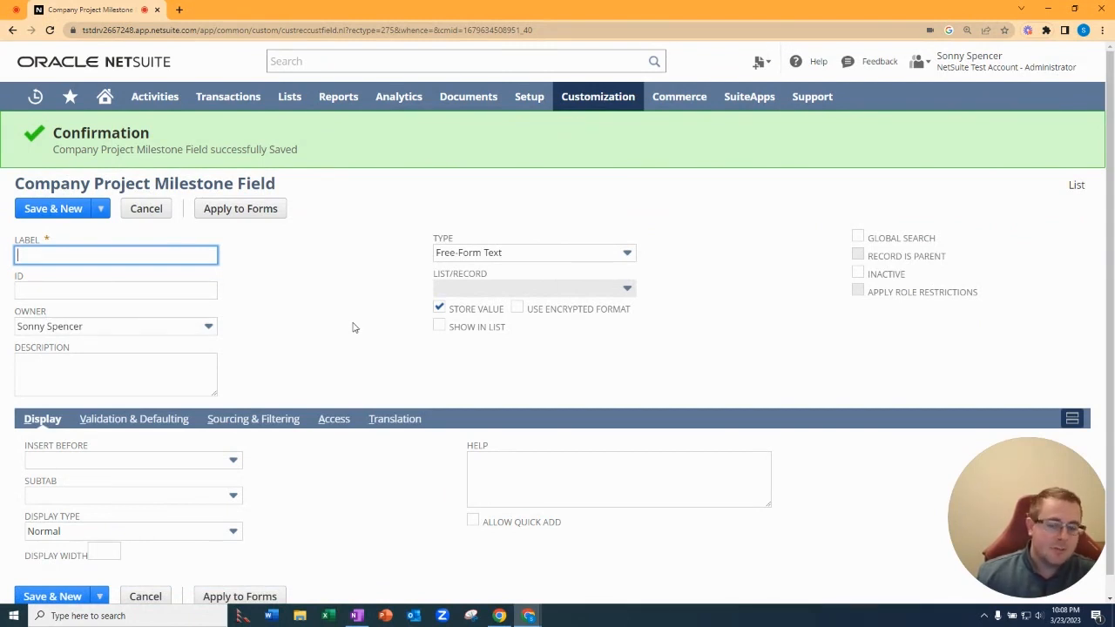
# - Add a List/Record field 'Company Project Record' linking to Company Project, marked Record Is Parent, and save
pyautogui.write('Company Project Record')
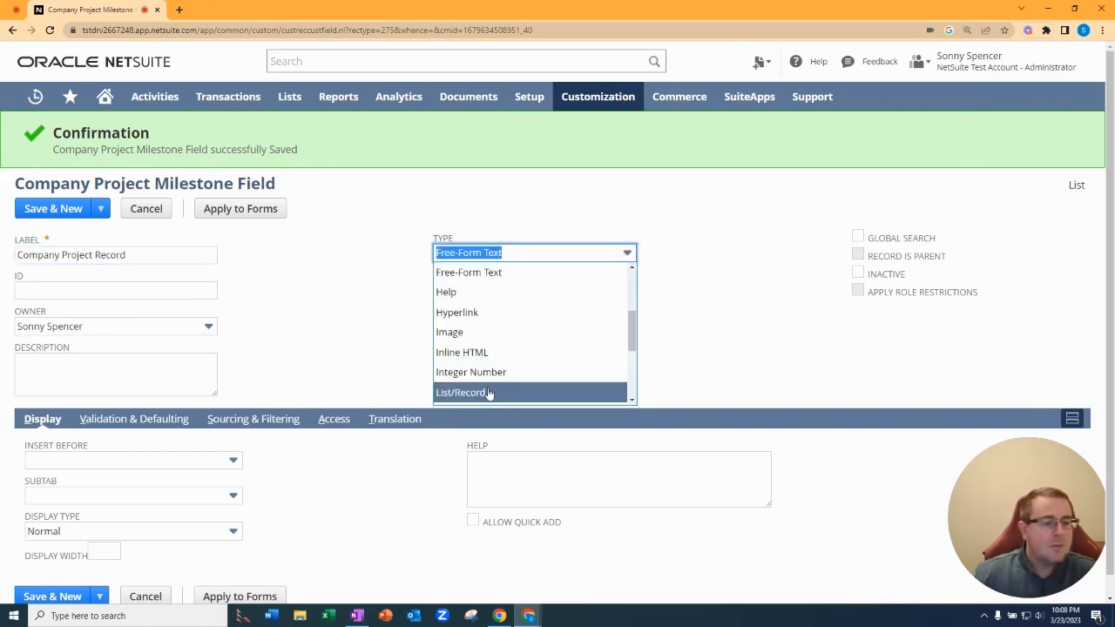
pyautogui.click(463, 392)
pyautogui.write('Company Project')
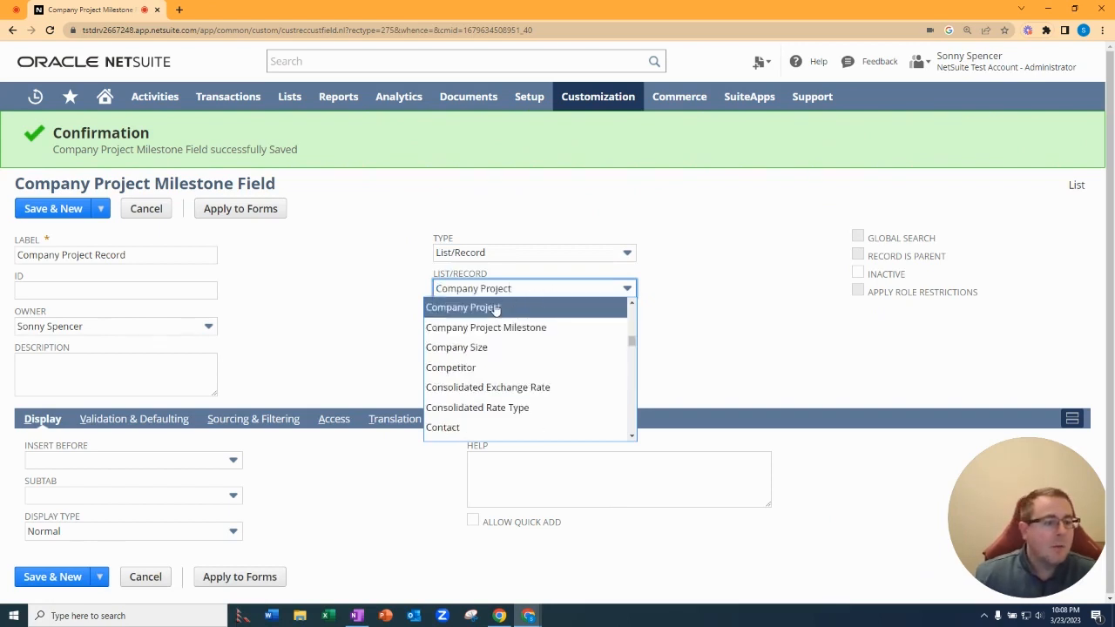
pyautogui.click(463, 307)
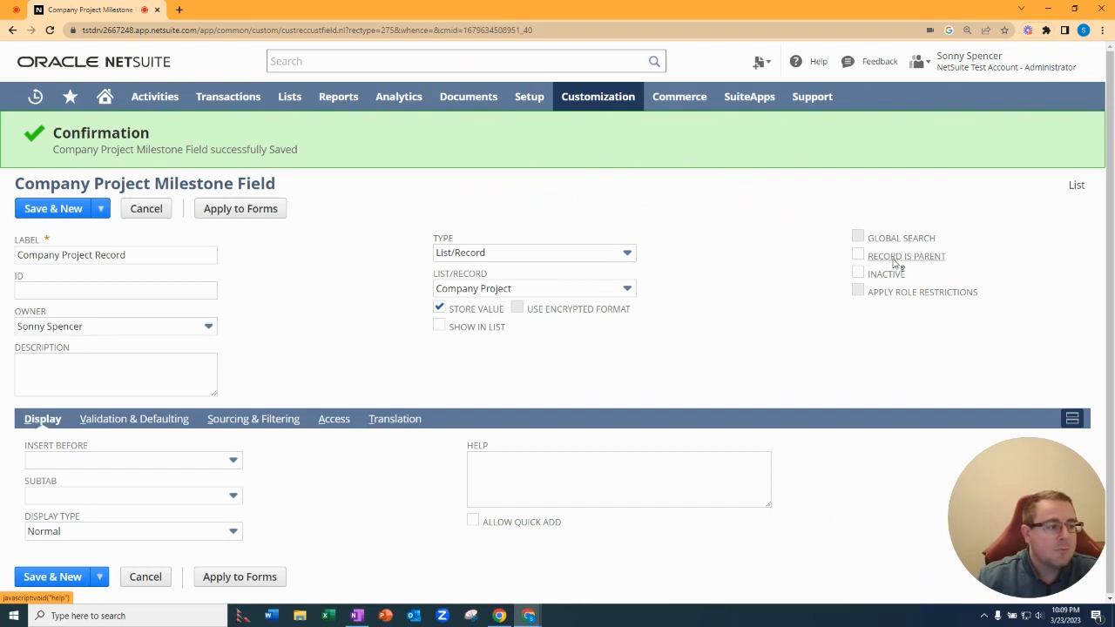
pyautogui.moveTo(802, 267)
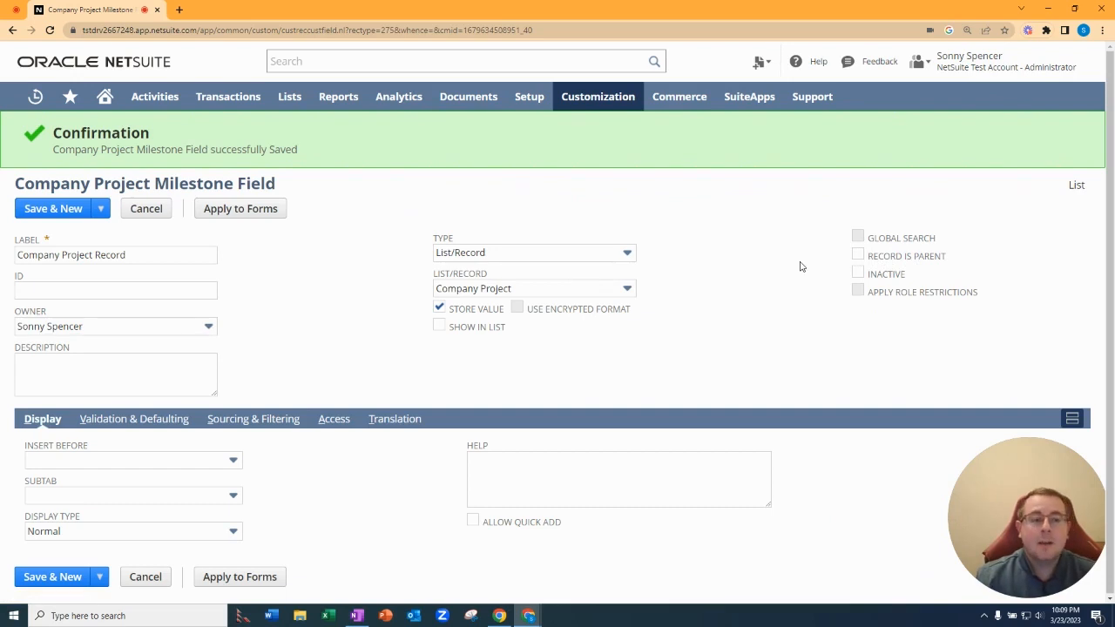
pyautogui.moveTo(673, 321)
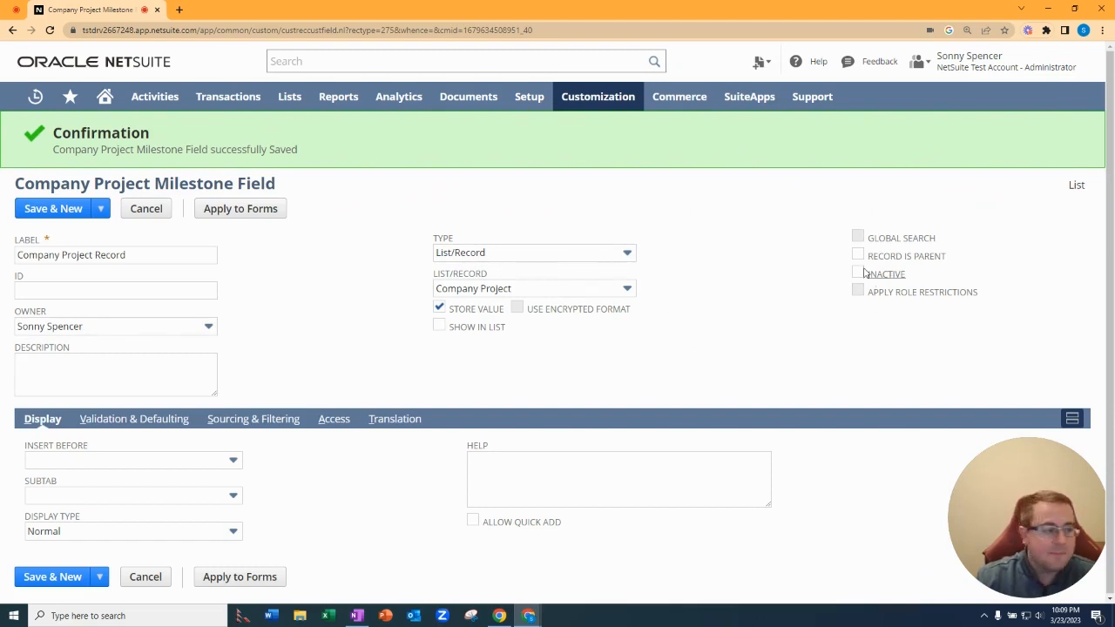
pyautogui.click(858, 254)
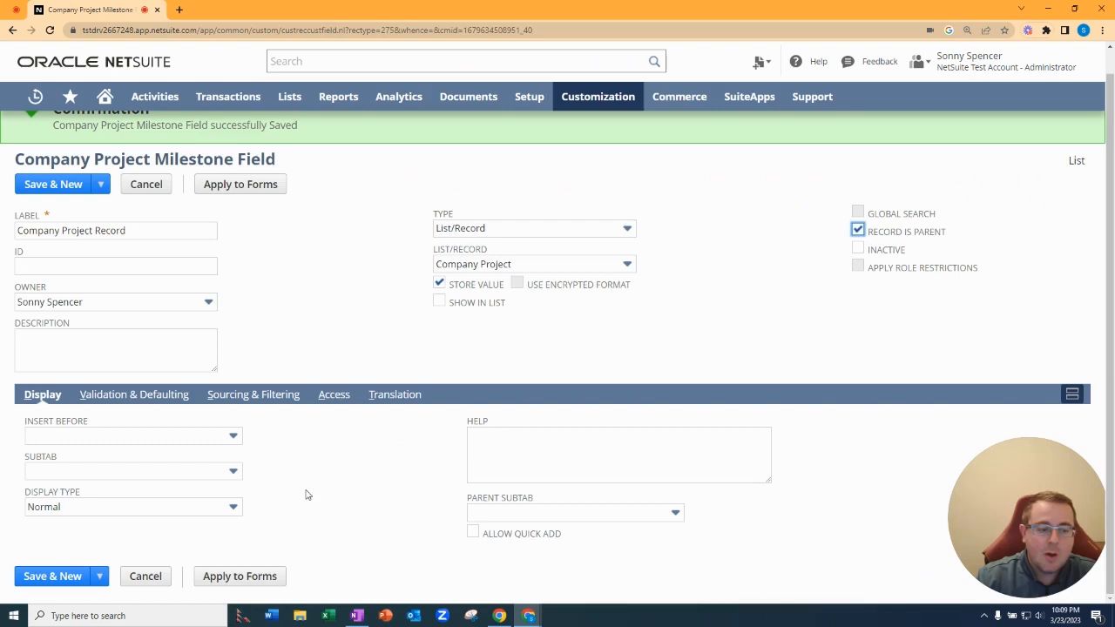
pyautogui.moveTo(542, 522)
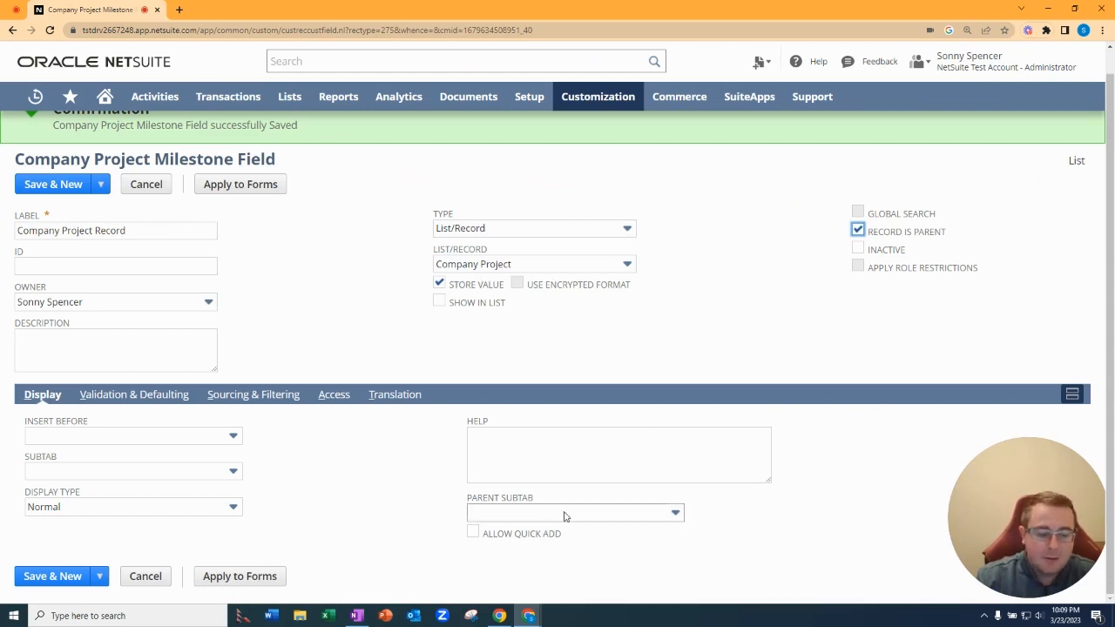
pyautogui.click(575, 513)
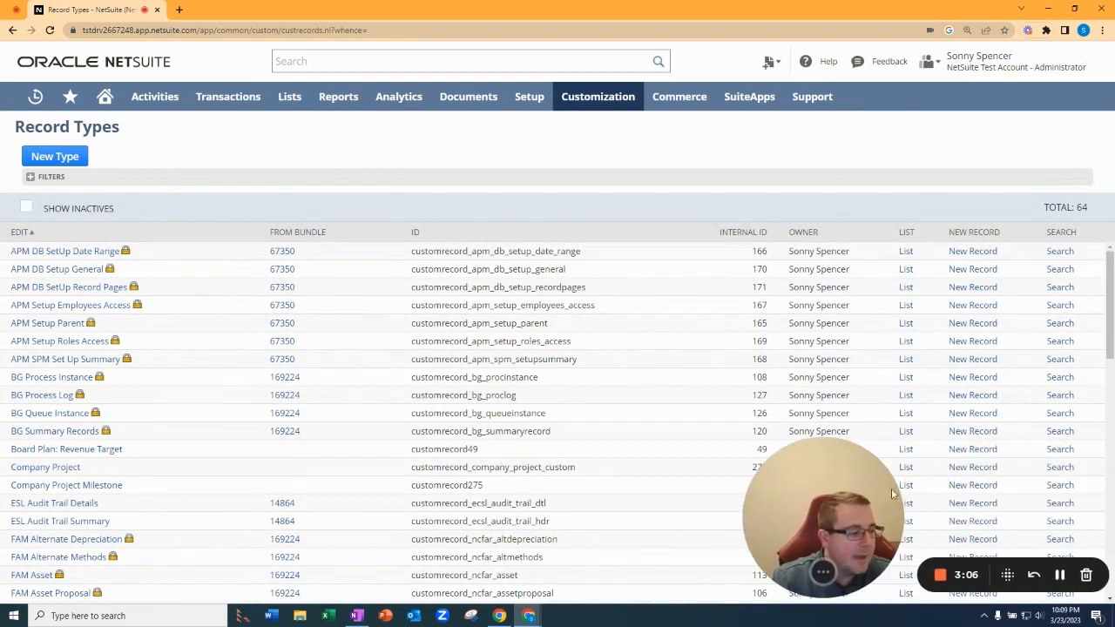
# - Create and save a Company Project record named and titled 'Test Company Project 1'
pyautogui.click(45, 467)
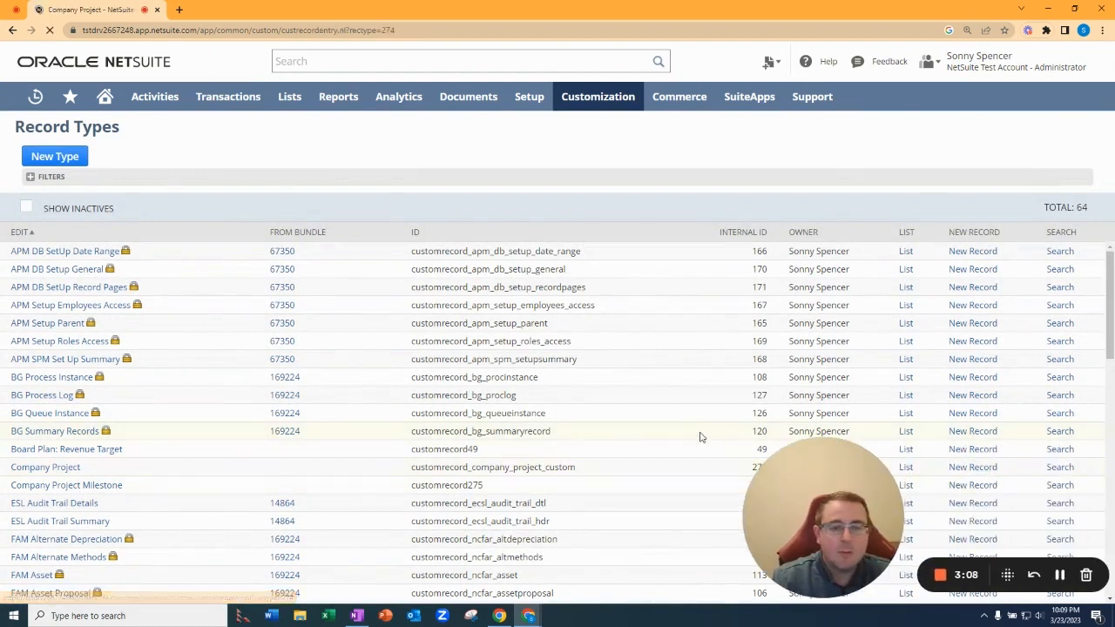
pyautogui.click(45, 467)
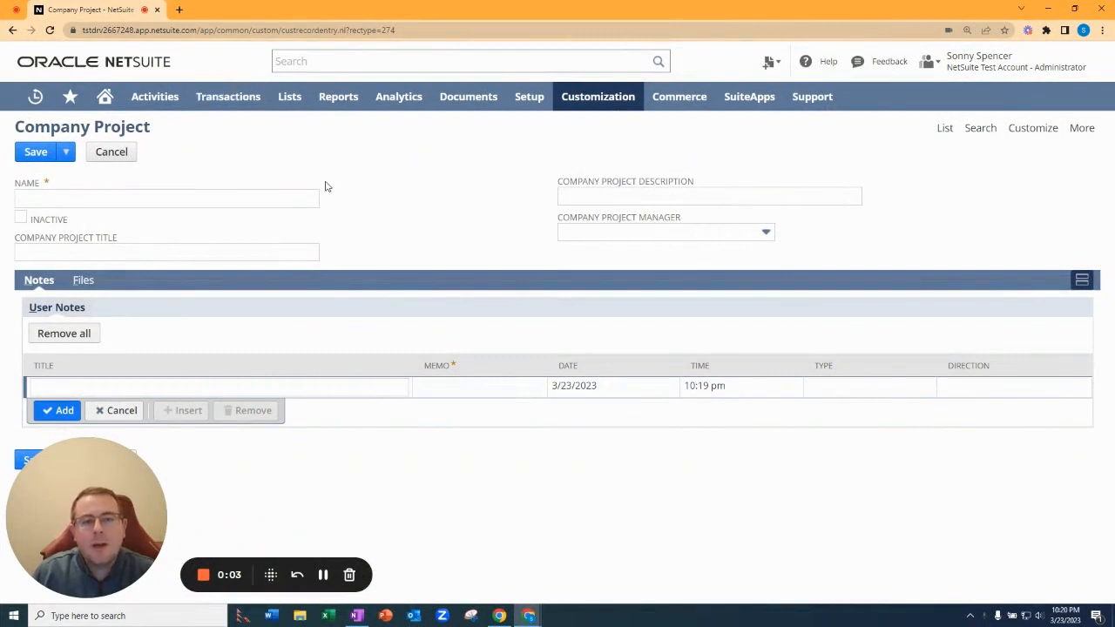
pyautogui.write('Test')
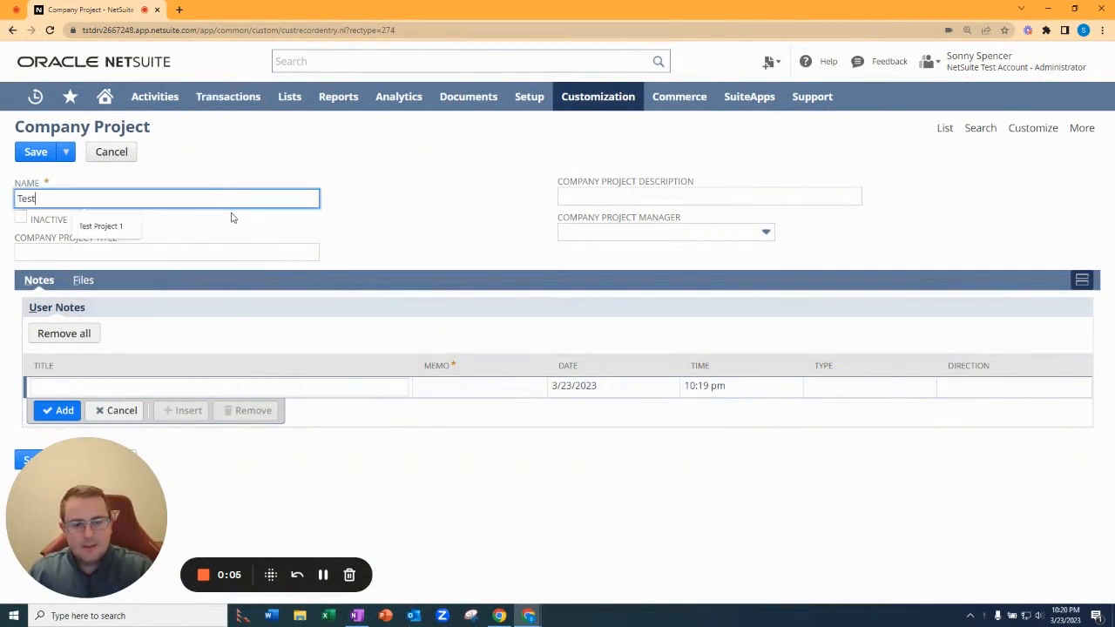
pyautogui.write('Company Project 1')
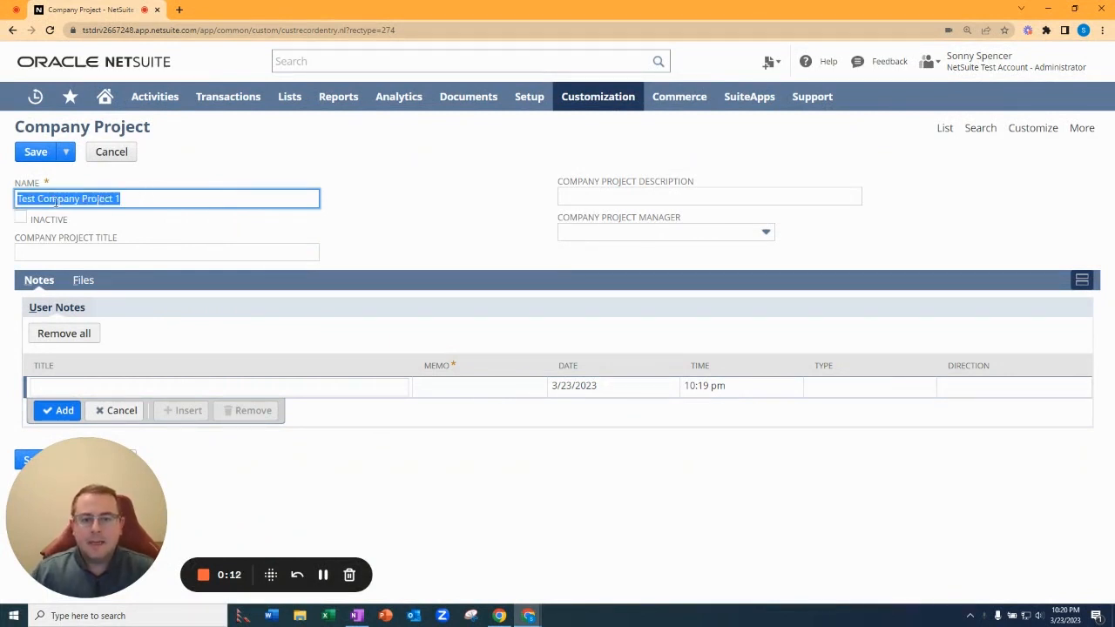
pyautogui.write('Test Company Project 1')
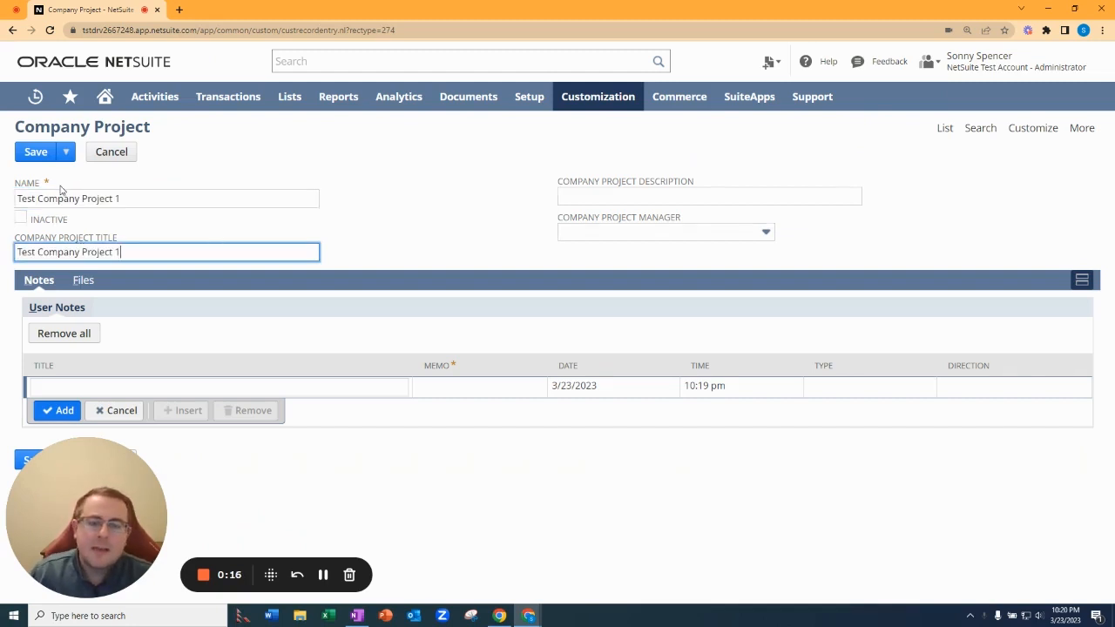
pyautogui.moveTo(261, 227)
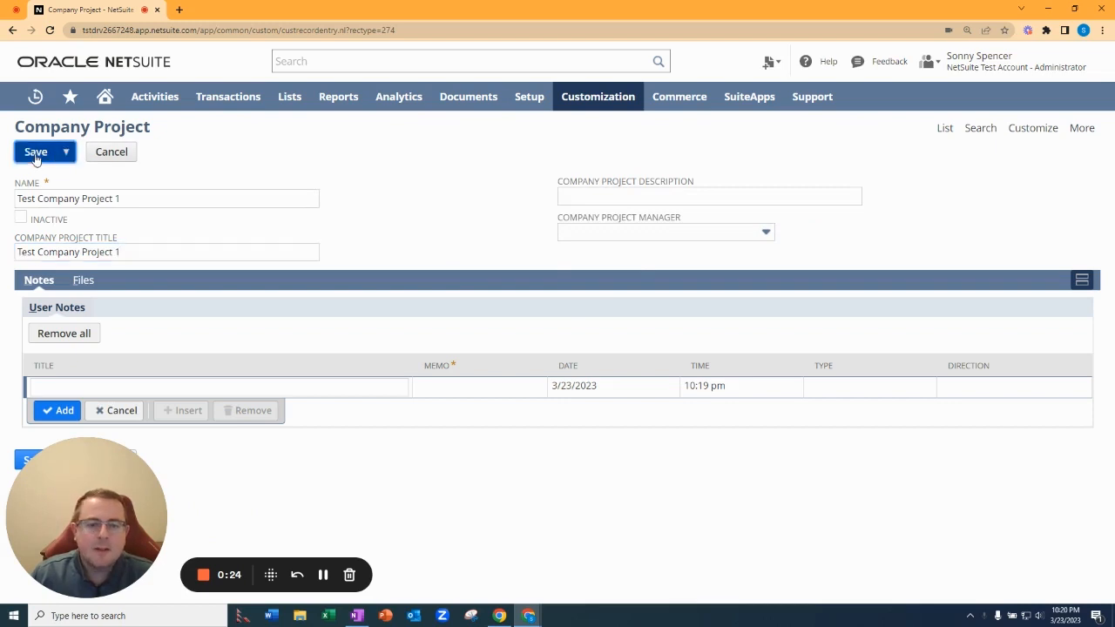
pyautogui.click(35, 152)
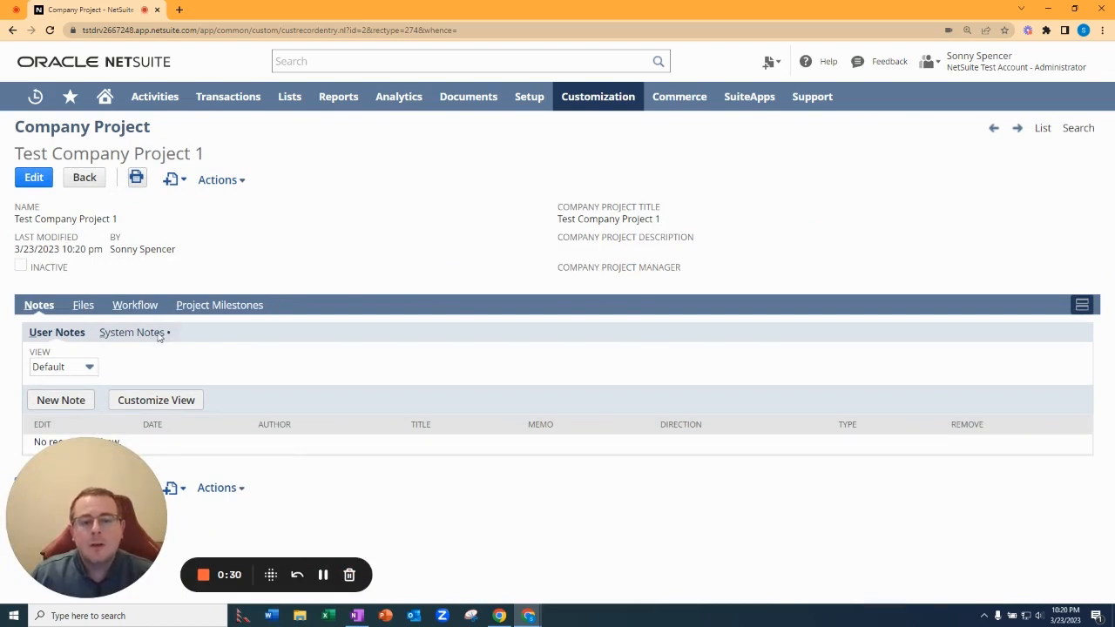
pyautogui.moveTo(255, 352)
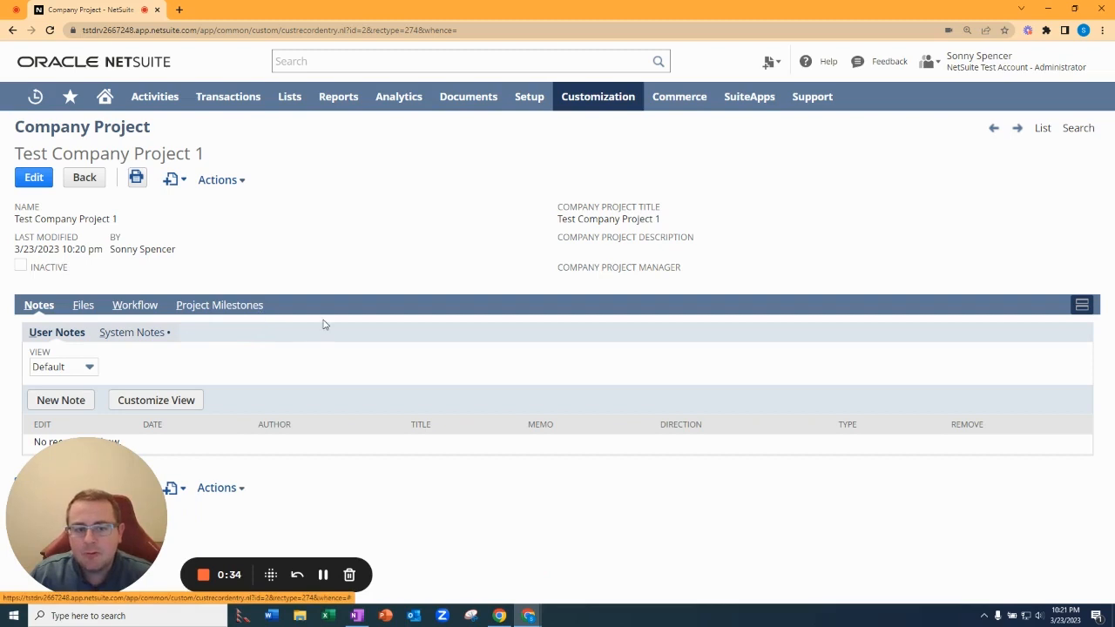
pyautogui.moveTo(219, 305)
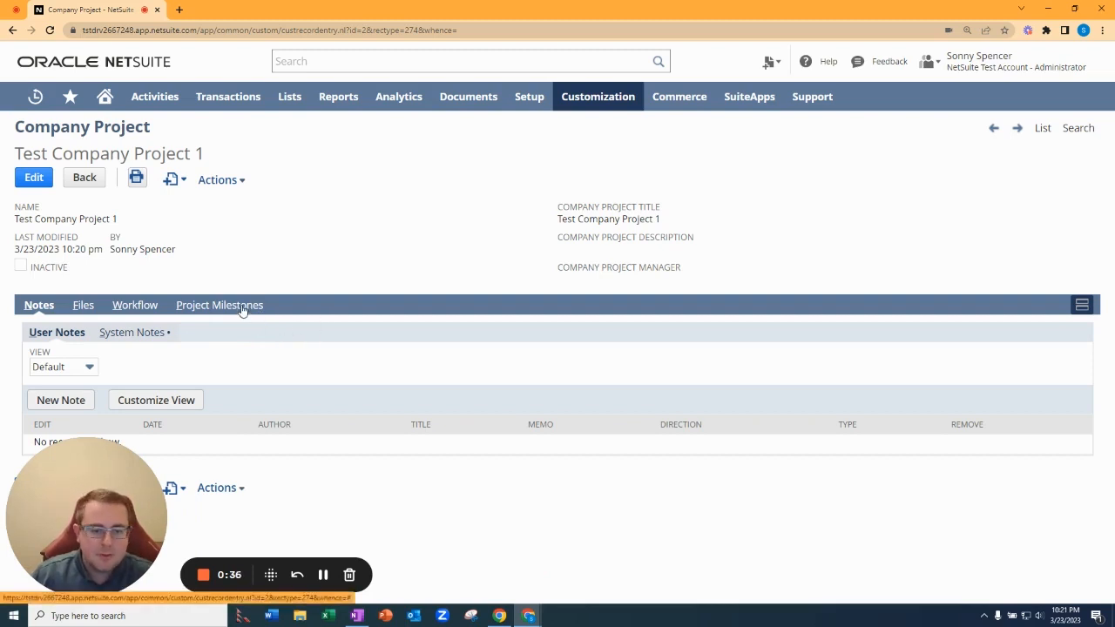
# - Start a new milestone from the project's Project Milestones subtab
pyautogui.click(220, 305)
pyautogui.write('CXom')
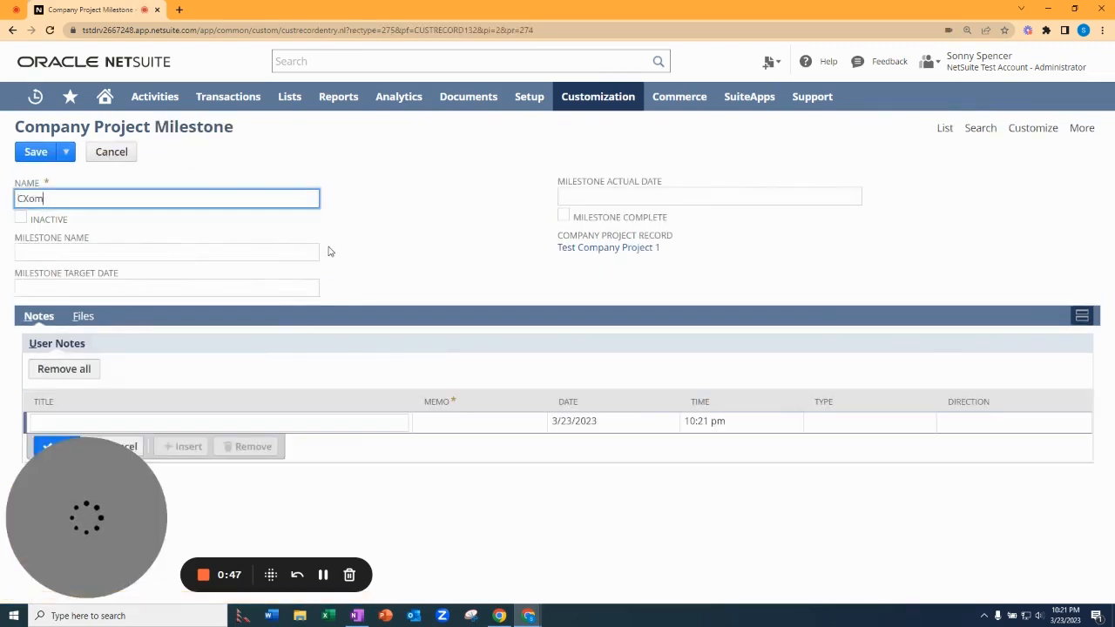
# - Save 'Company Project milestone 1' with target date 1/1/2023 using Save & Copy
pyautogui.write('Company Project')
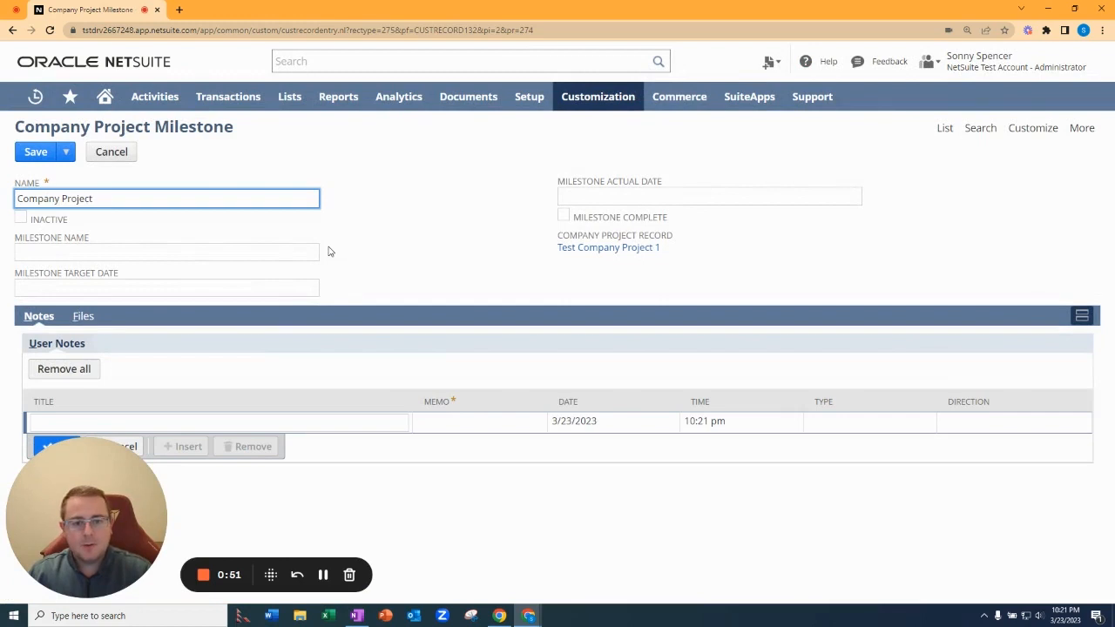
pyautogui.write('milestone')
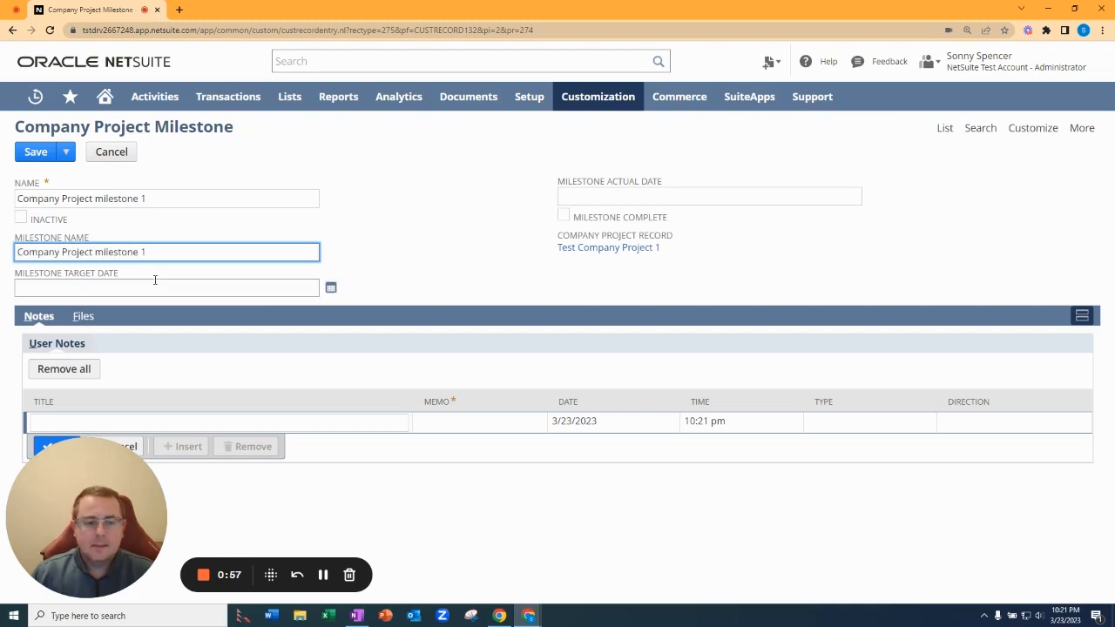
pyautogui.write('1/1/2023')
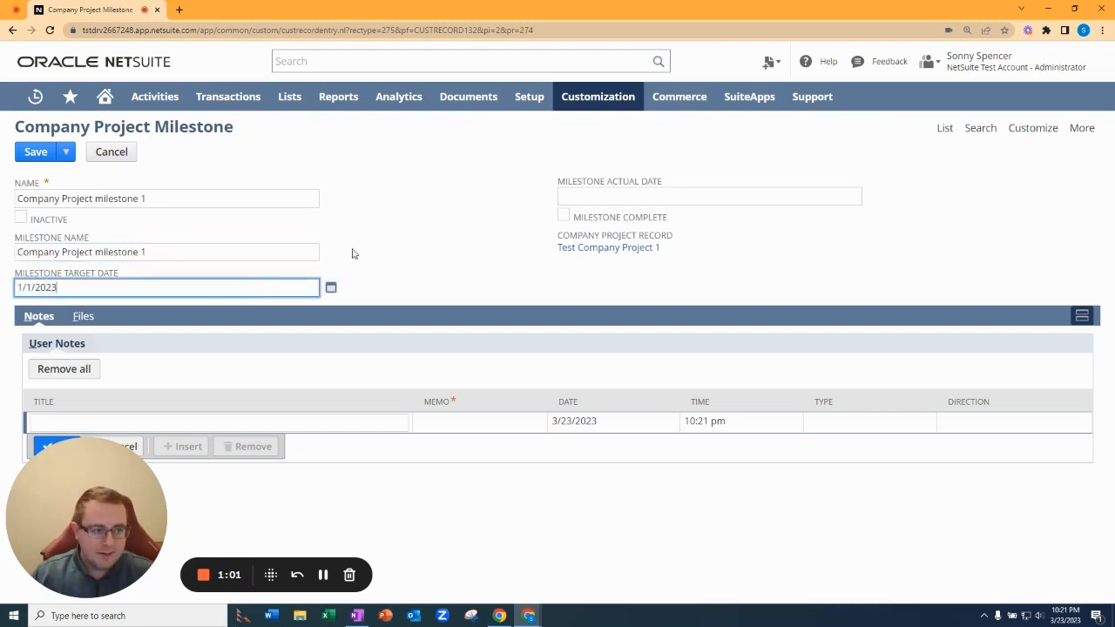
pyautogui.click(707, 195)
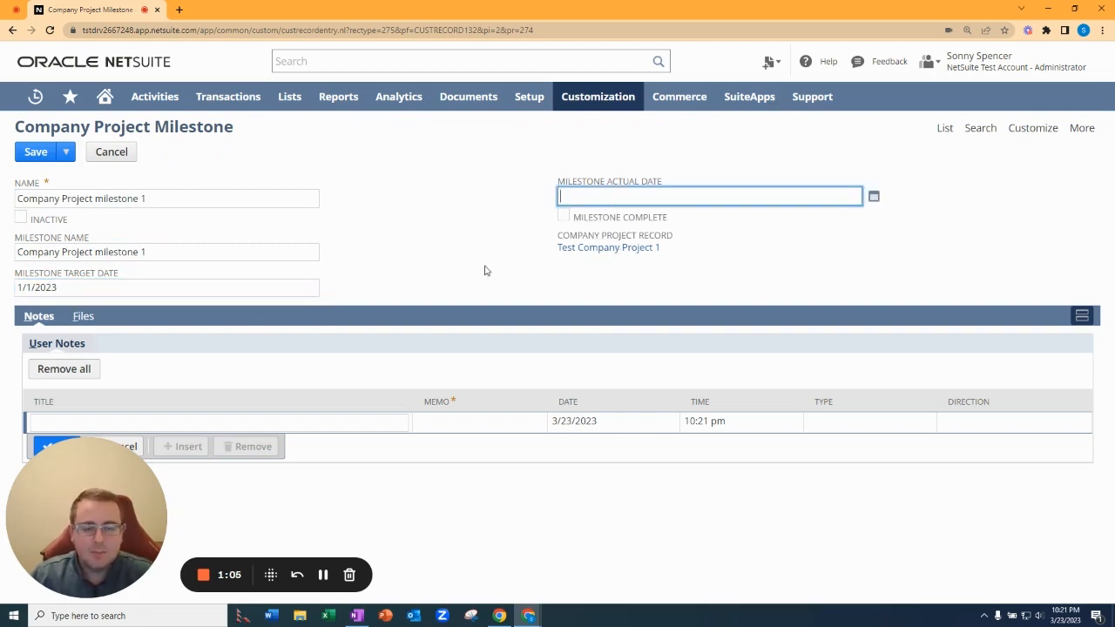
pyautogui.moveTo(607, 275)
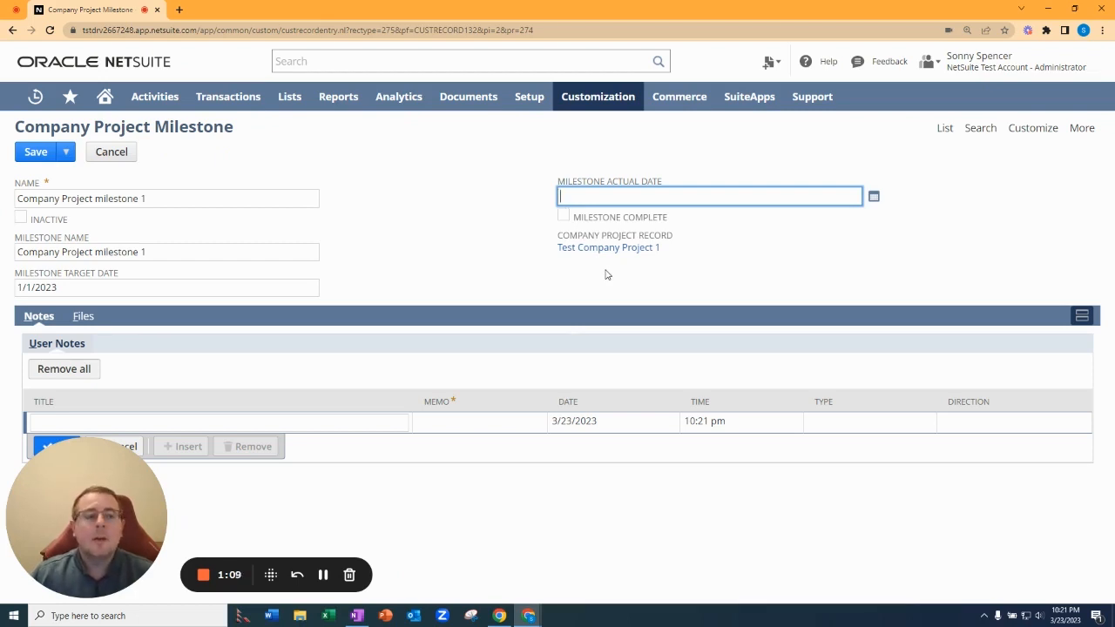
pyautogui.moveTo(657, 282)
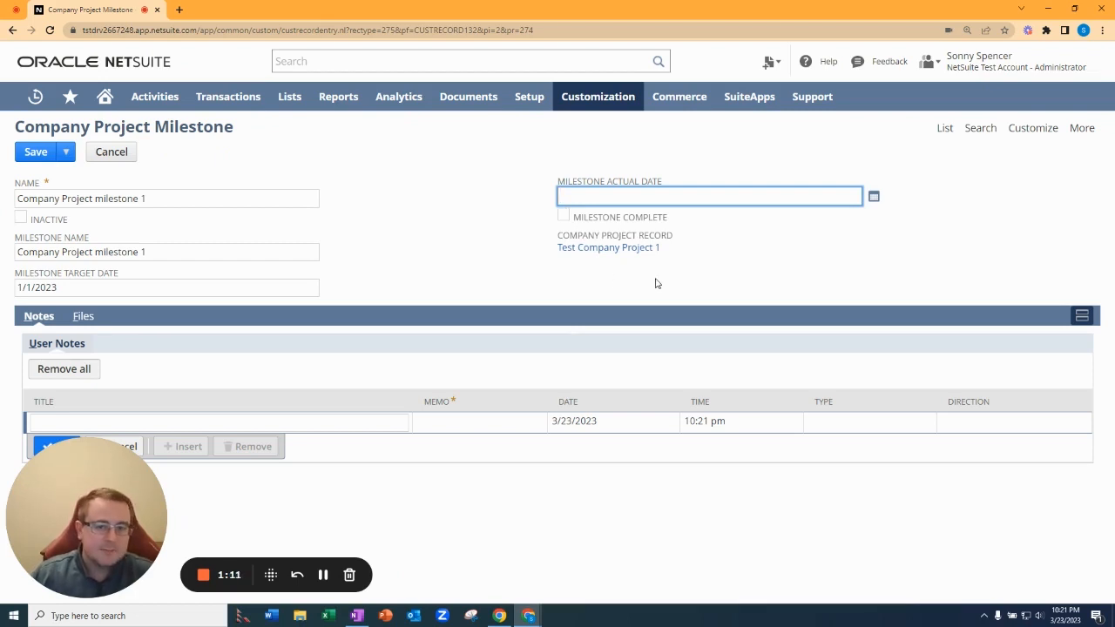
pyautogui.click(65, 152)
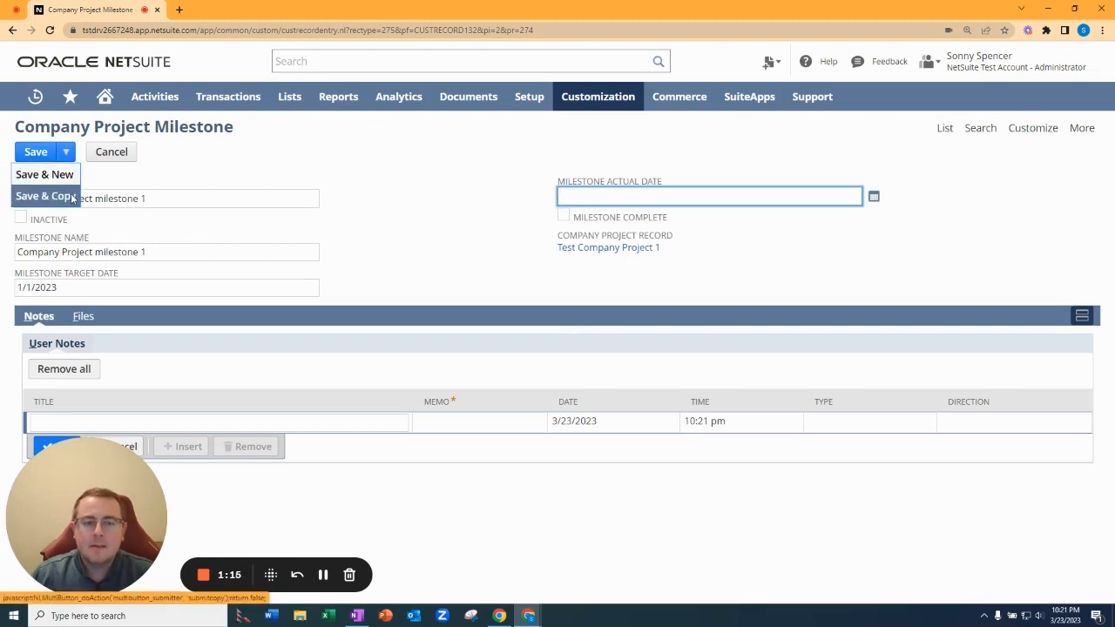
pyautogui.click(45, 195)
pyautogui.write('4')
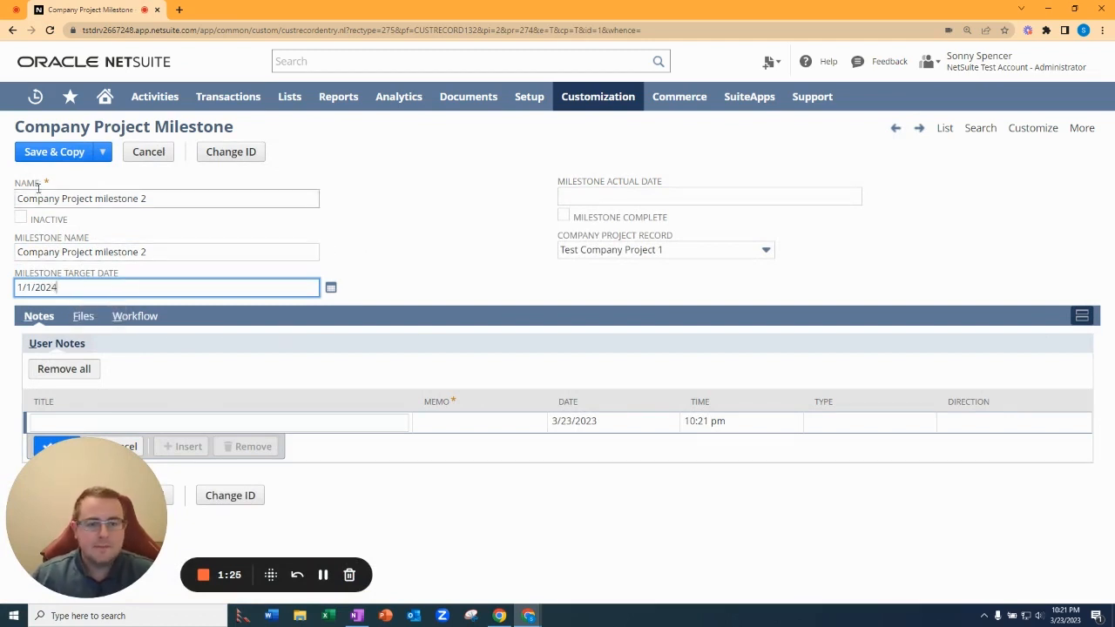
# - Save milestone 2 dated 1/1/2024 and view both milestones under Test Company Project 1
pyautogui.click(101, 150)
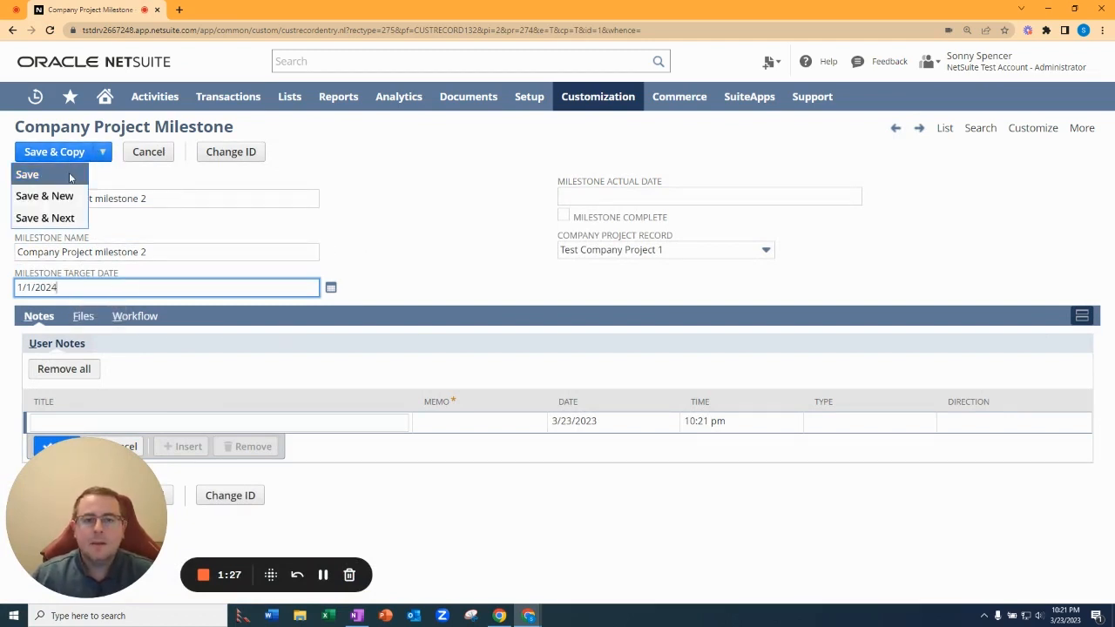
pyautogui.click(27, 174)
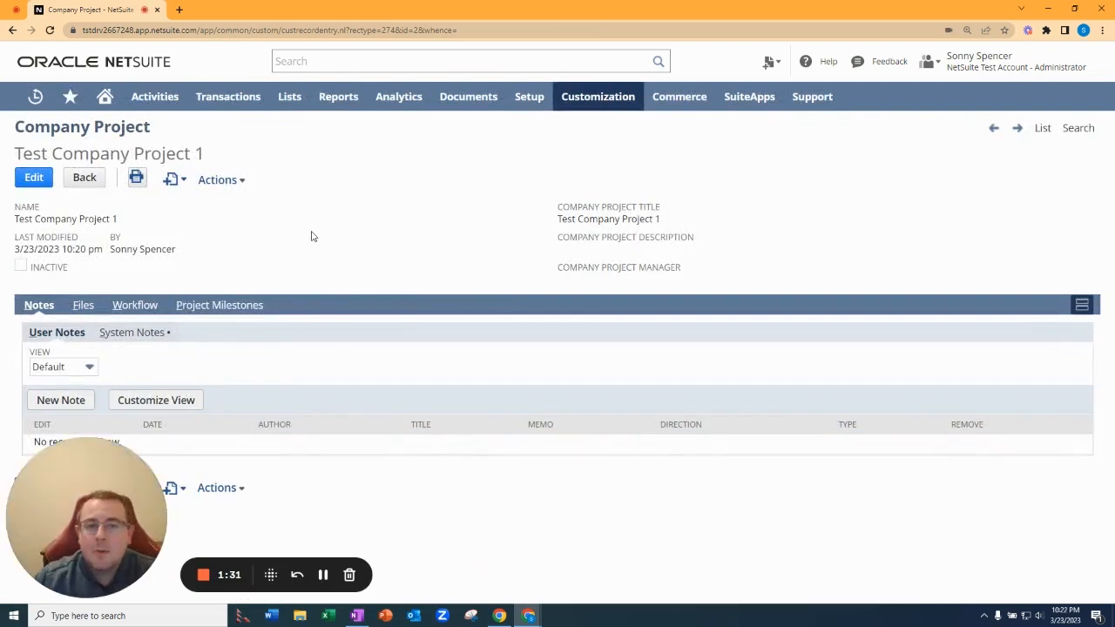
pyautogui.moveTo(241, 311)
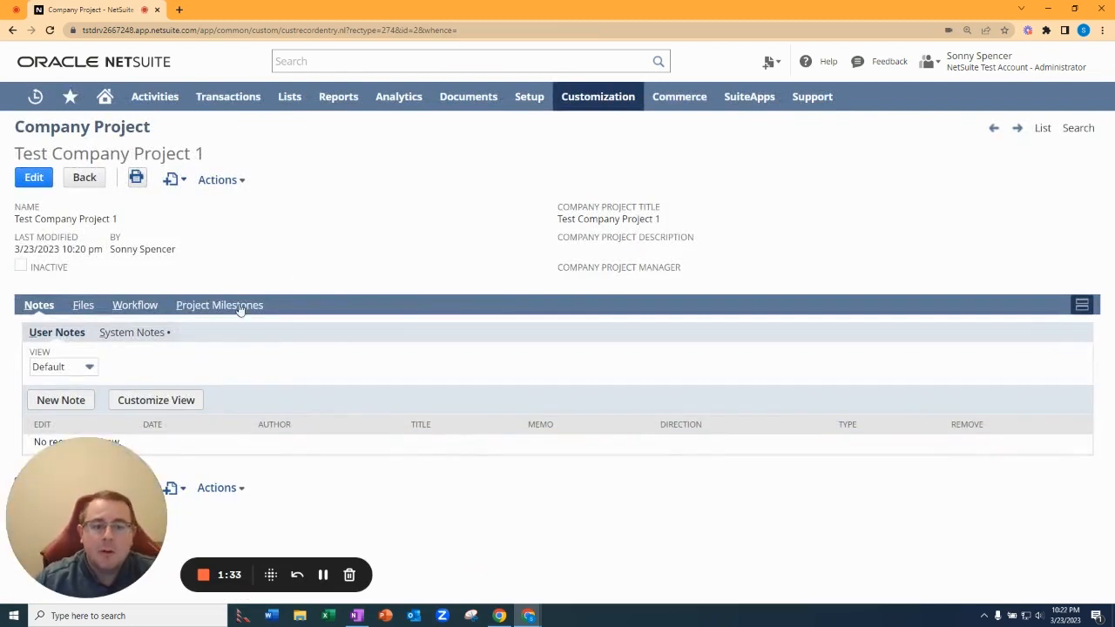
pyautogui.click(220, 305)
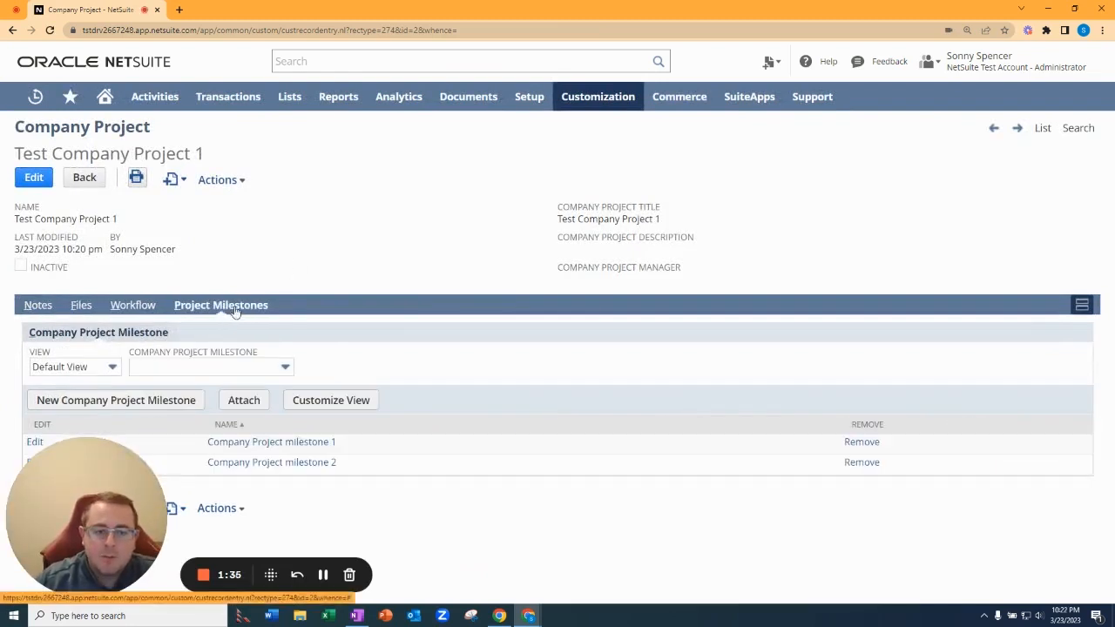